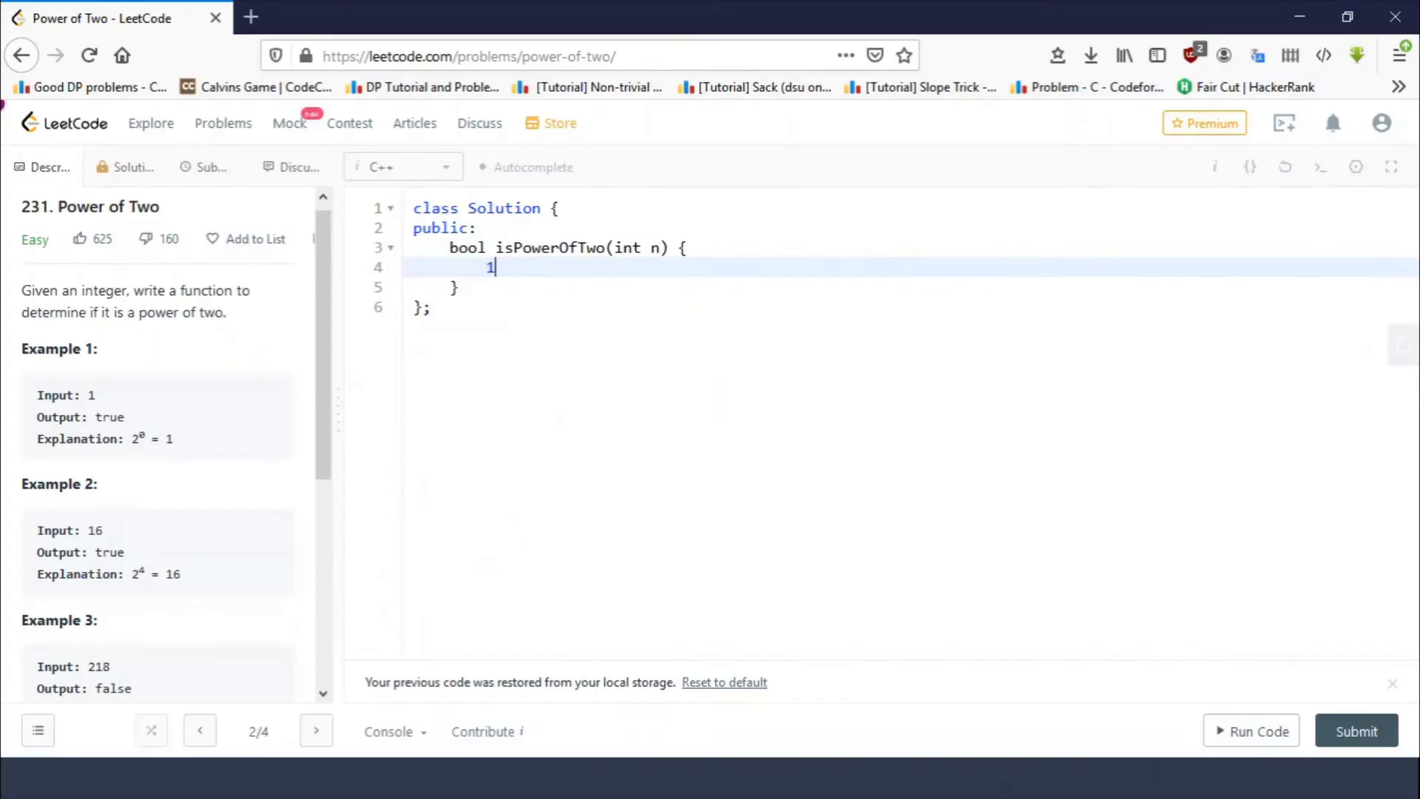
mouse_move(261, 319)
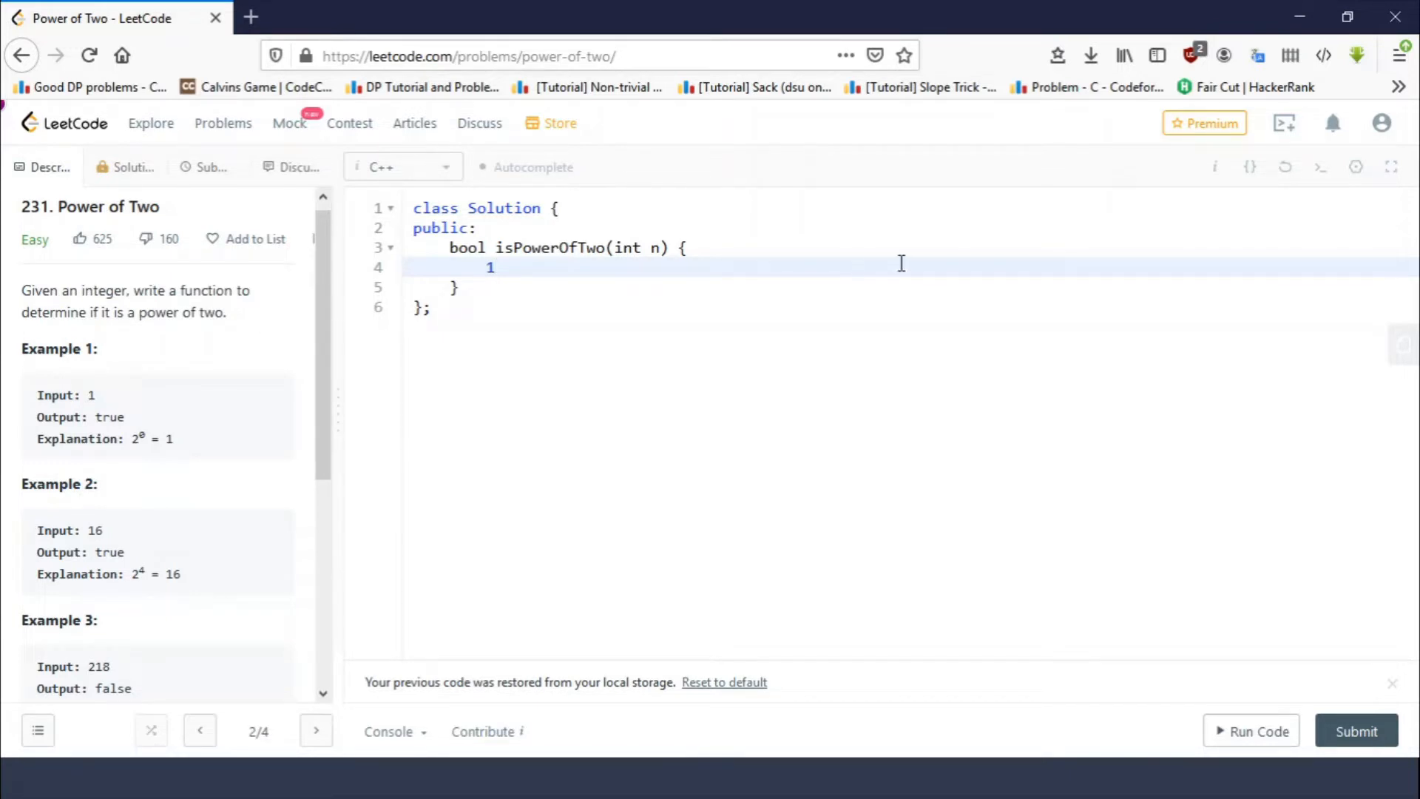
mouse_move(905, 264)
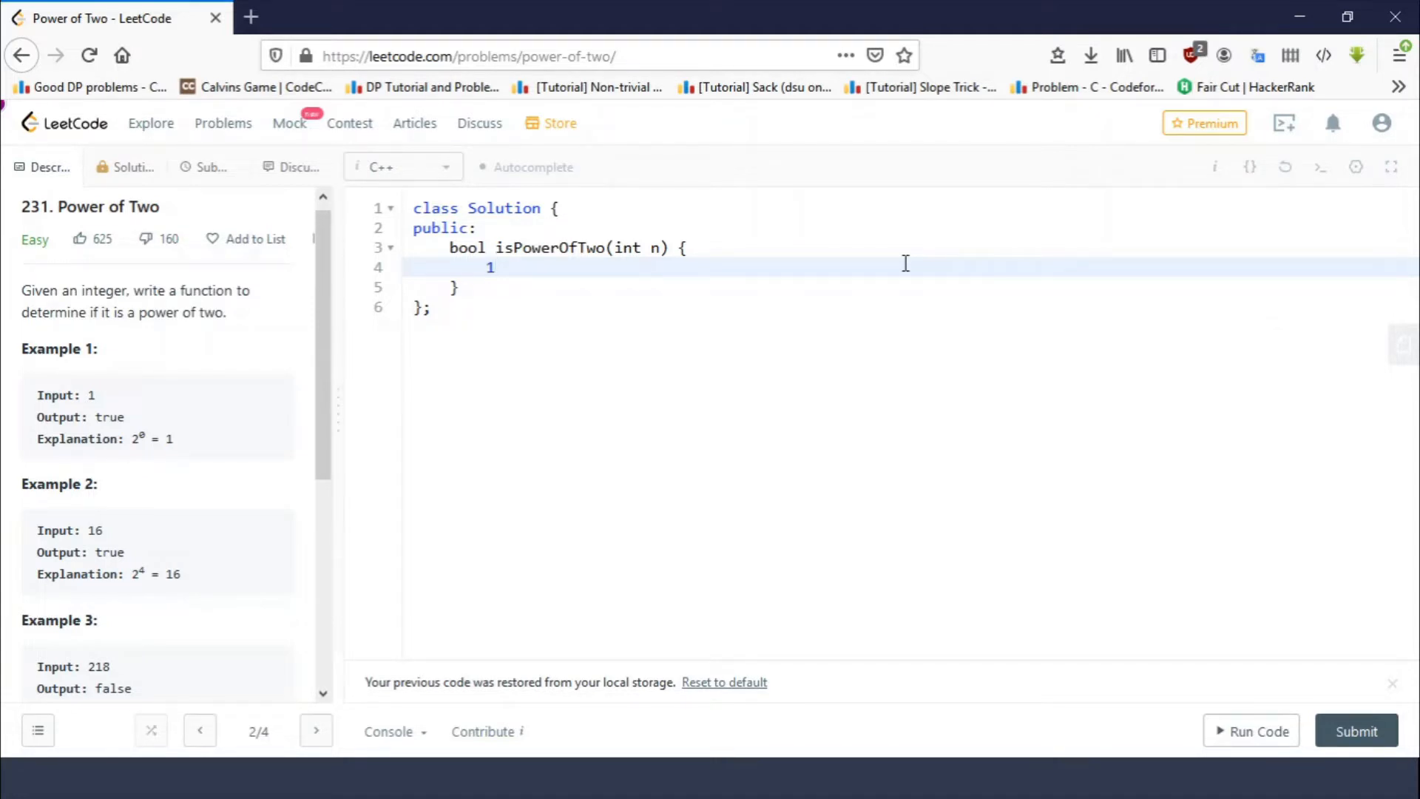
Remove the stray '1', jot a '//1 0000100' binary scratch note, and leave the isPowerOfTwo body empty with blank lines.
key("Backspace")
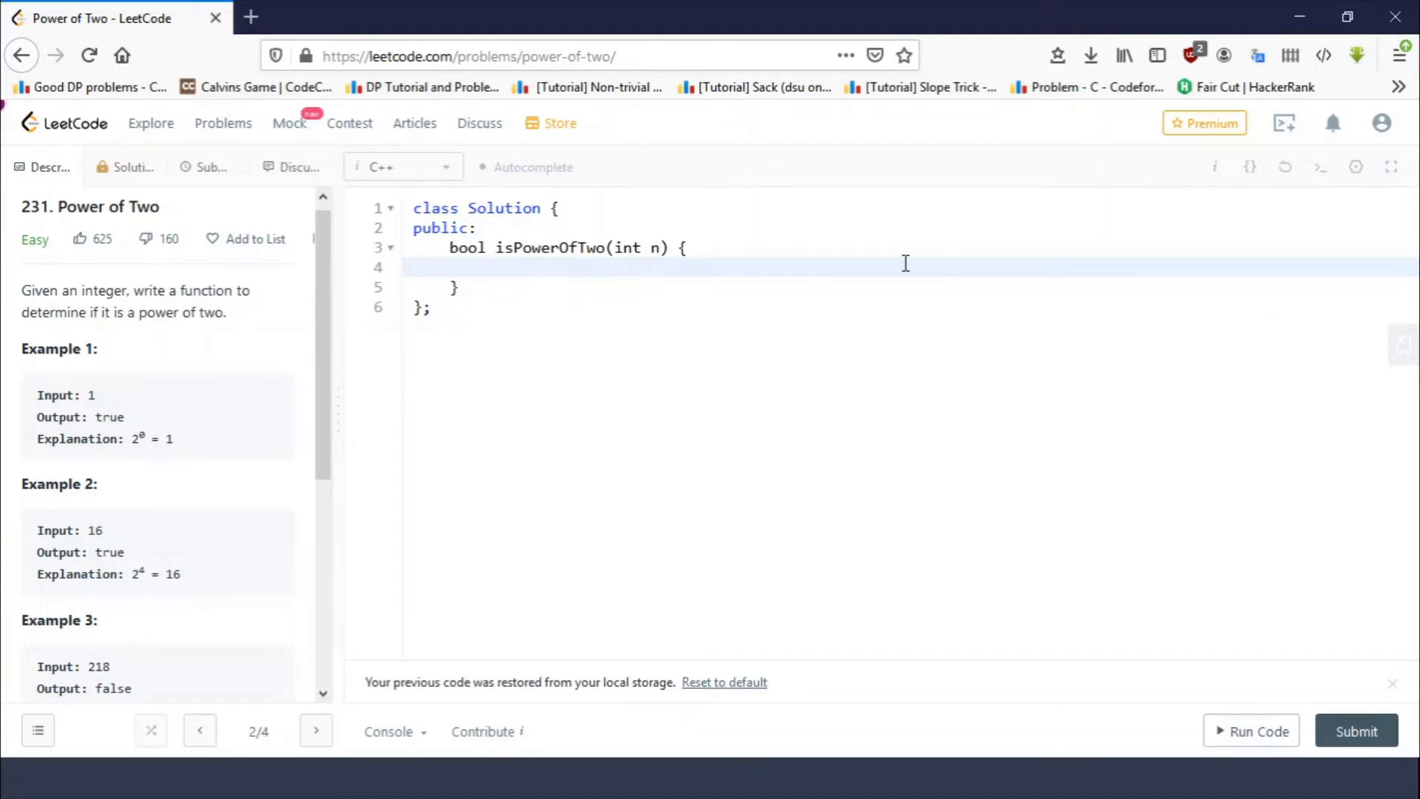
type("//1")
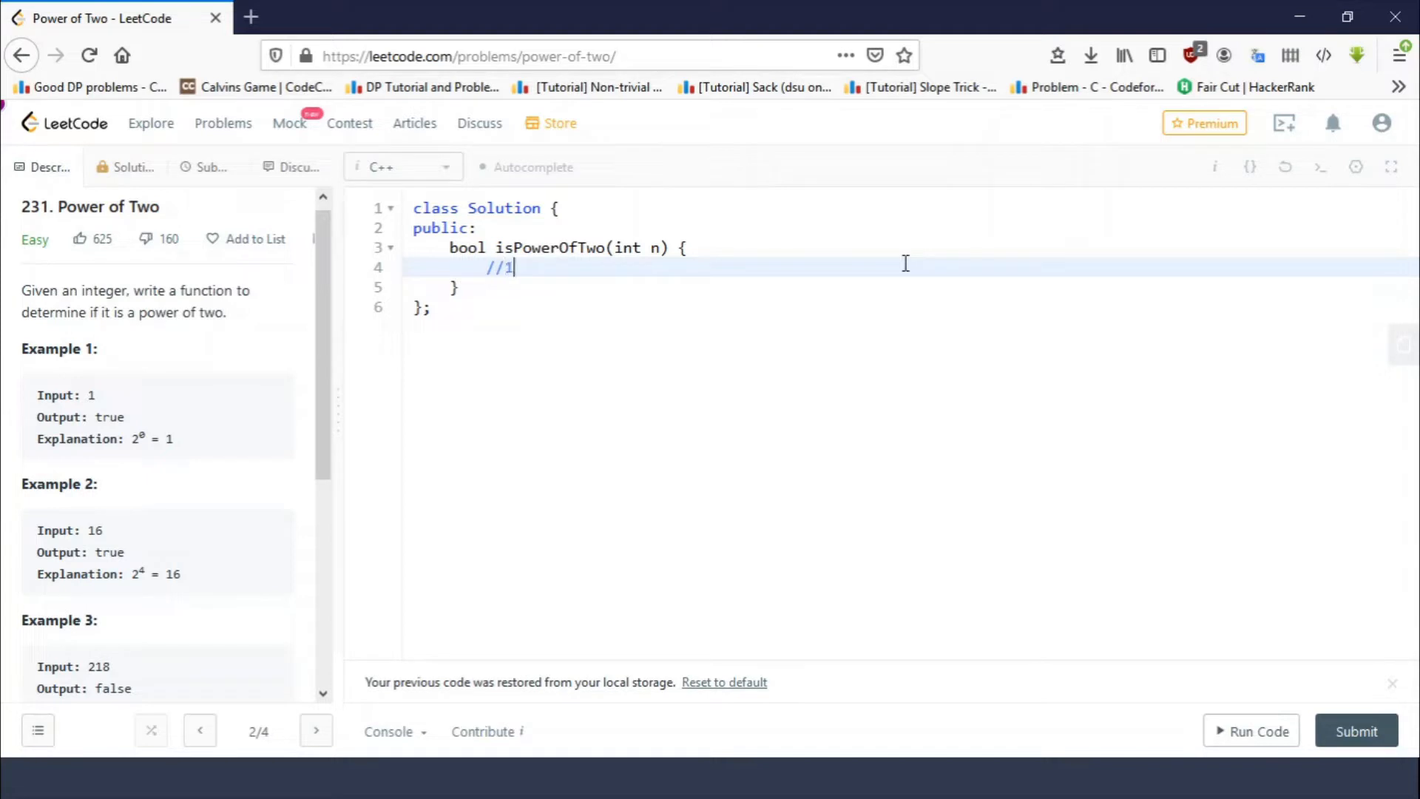
type("0000100")
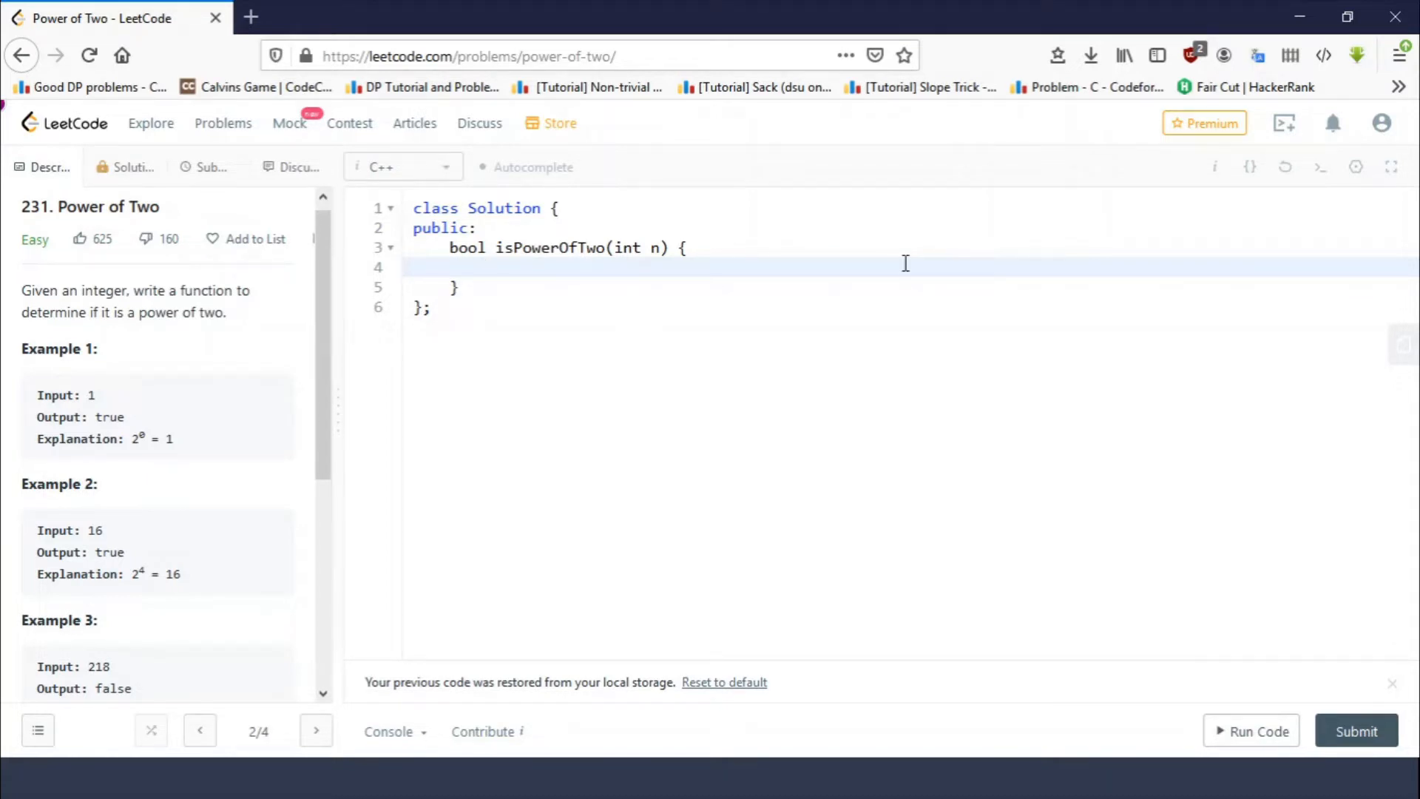
key("Enter")
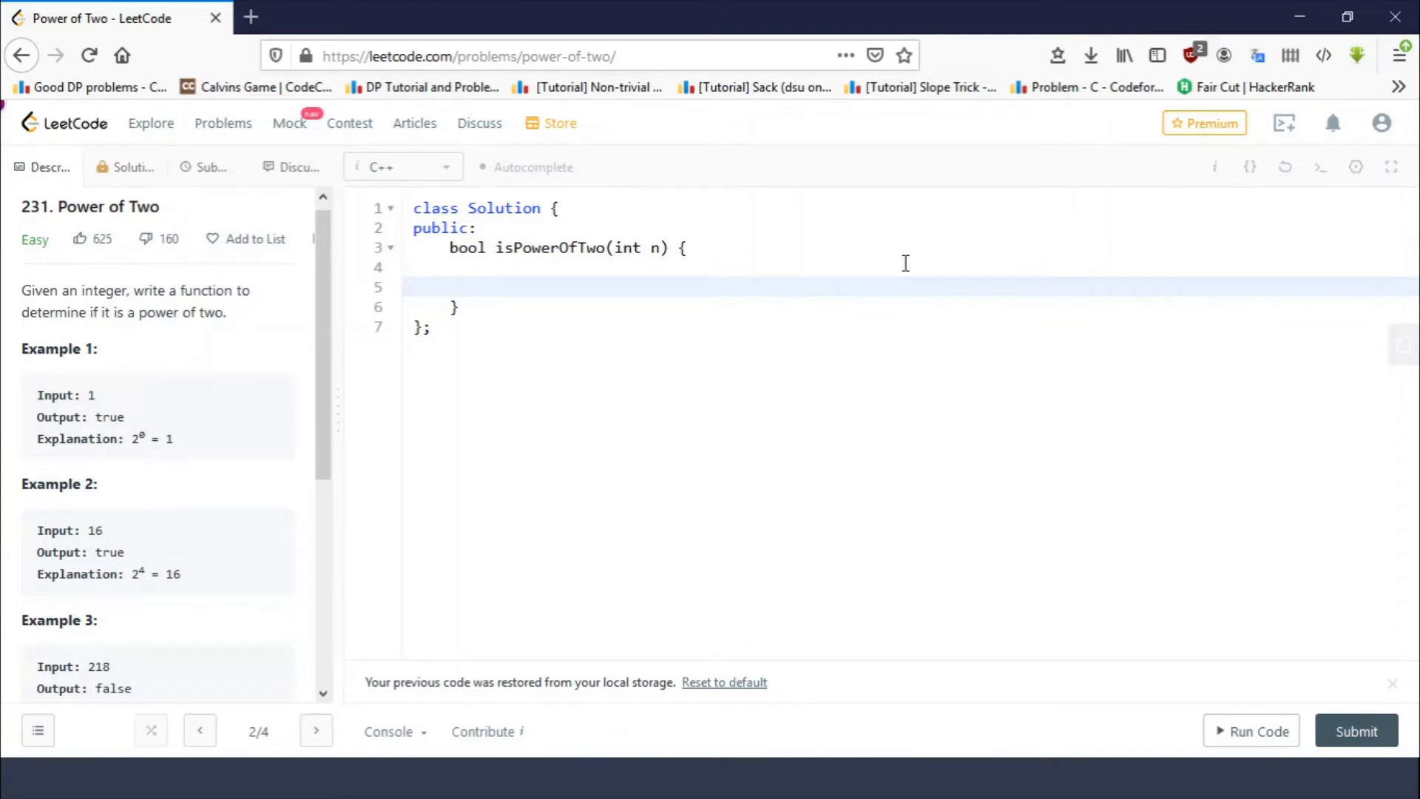
left_click(487, 287)
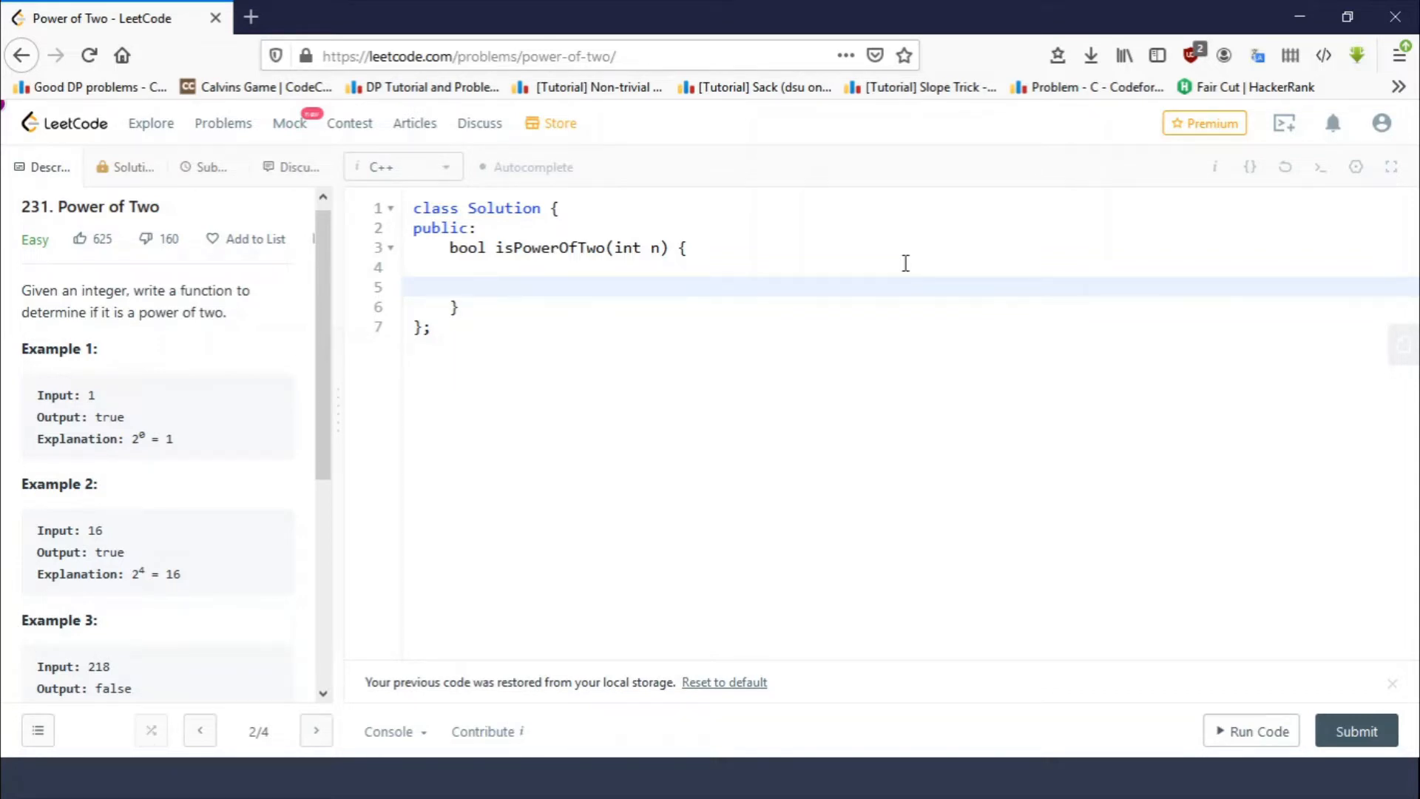
Write 'int cnt = 0;' and a while(n) loop that increments cnt and sets n = n & (n - 1).
type("int cnt = 0;")
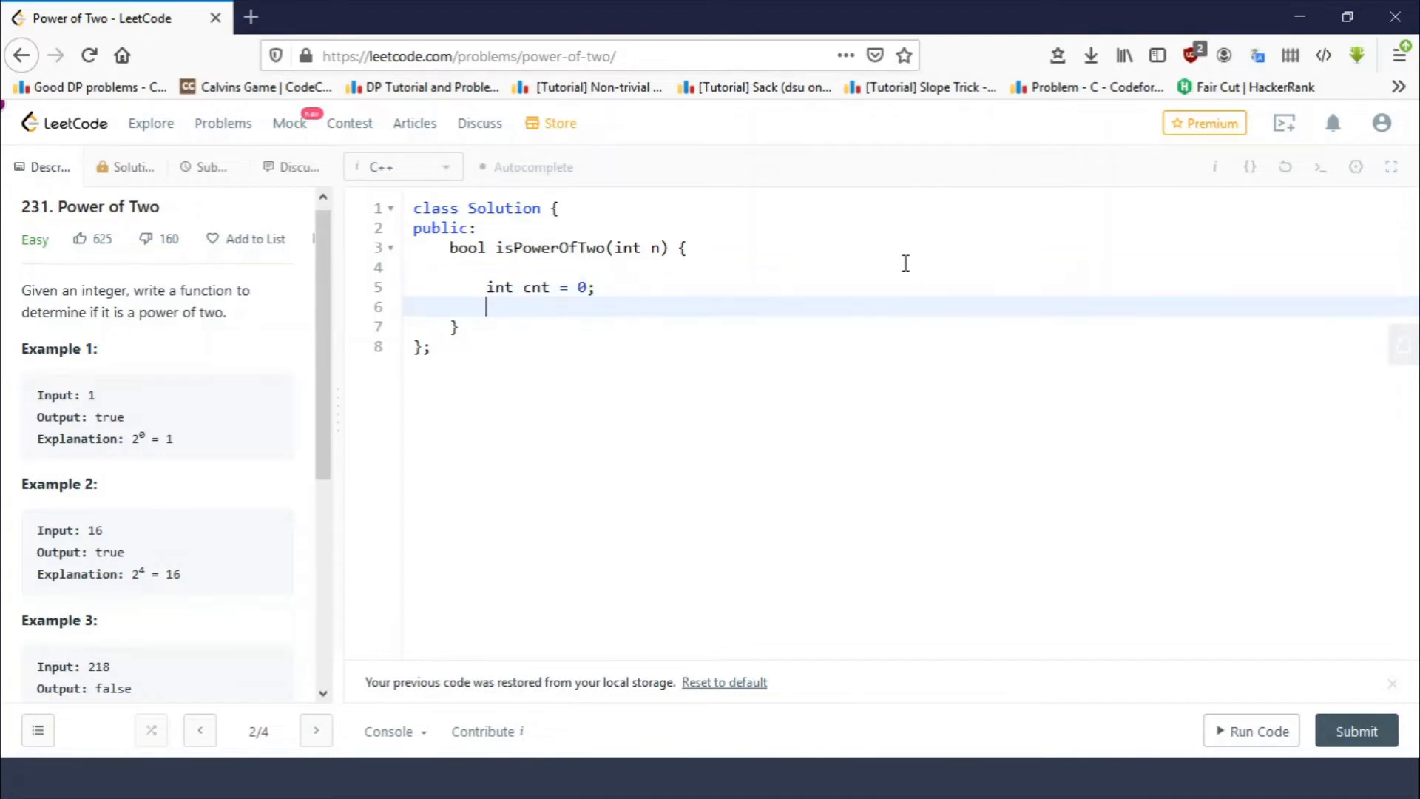
type("while(n)")
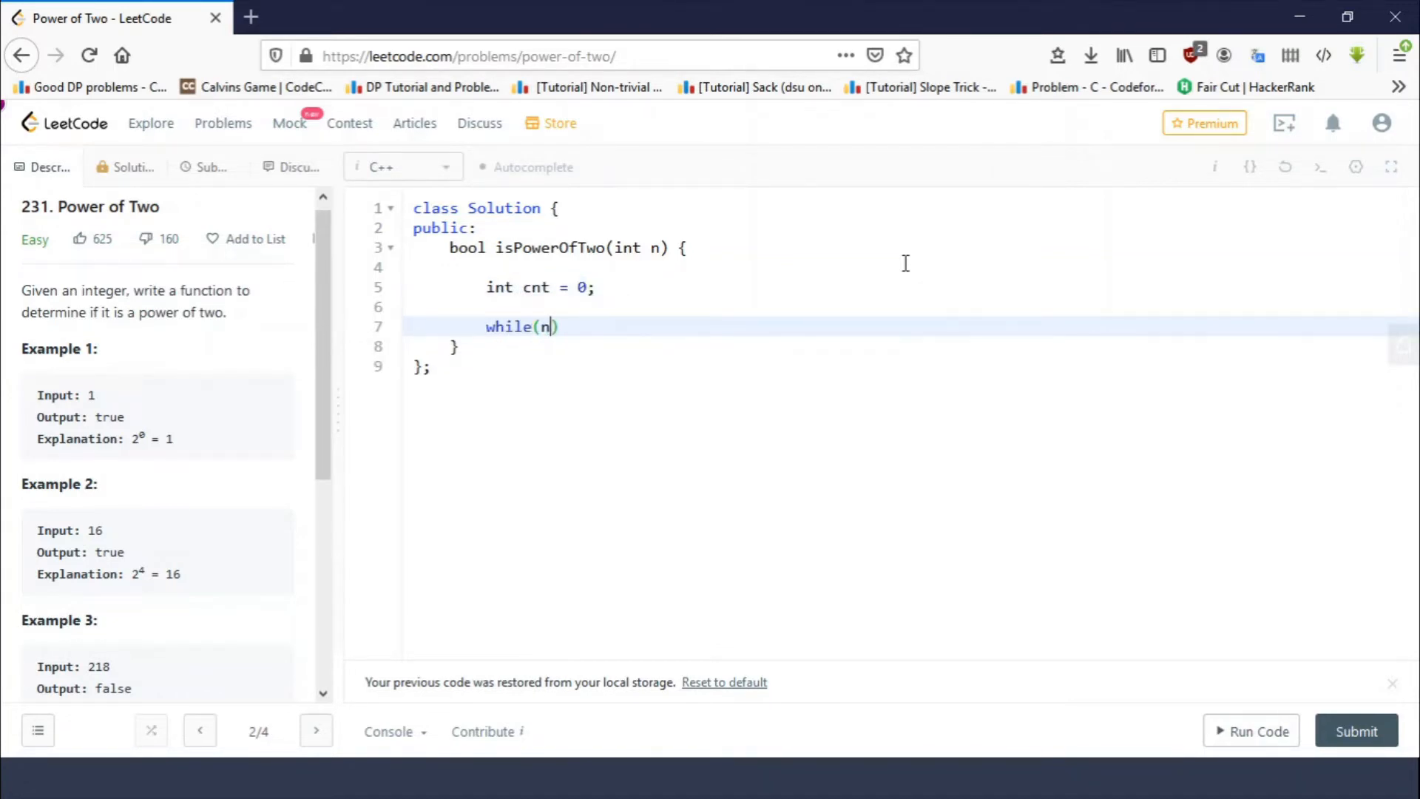
type("){")
type("n = n & (n ")
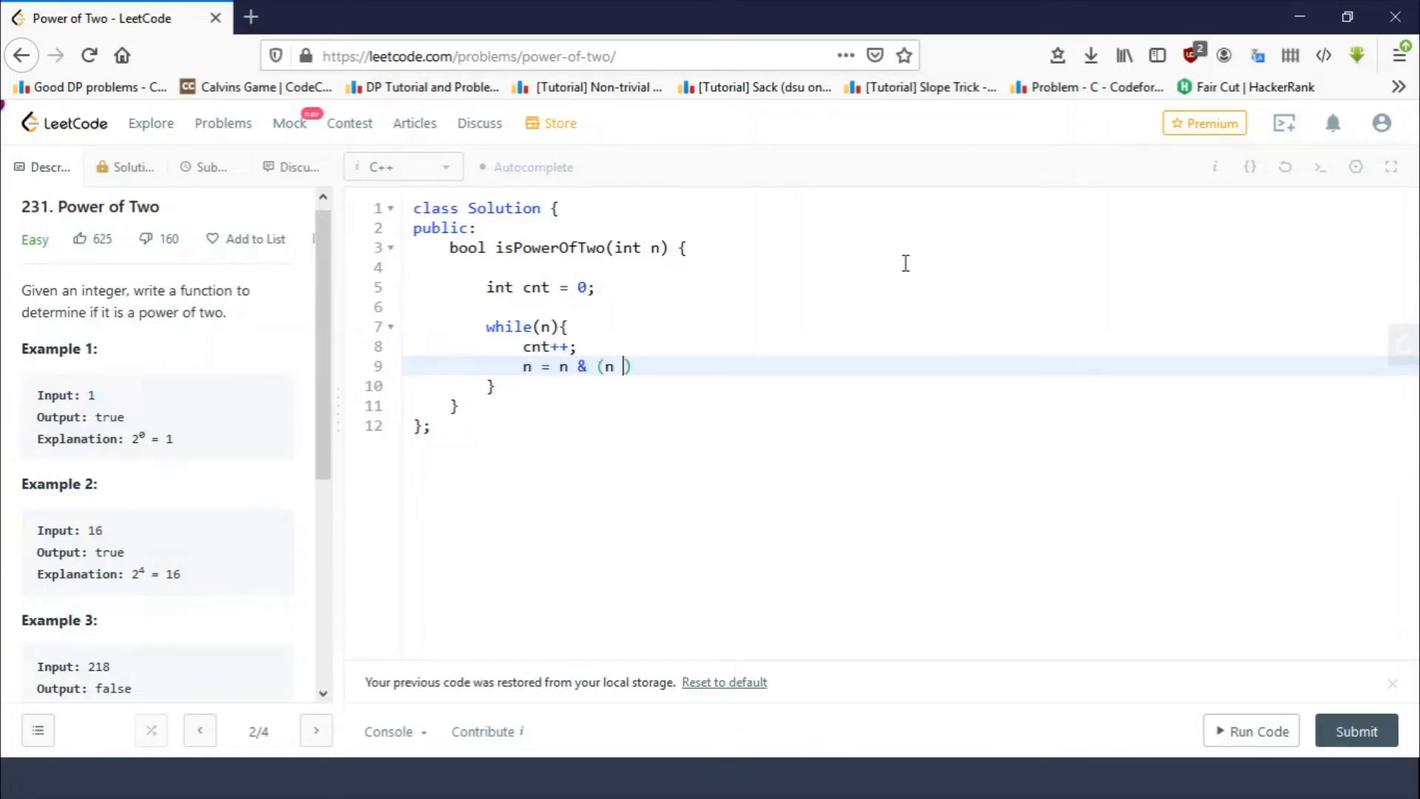
type("- 1)")
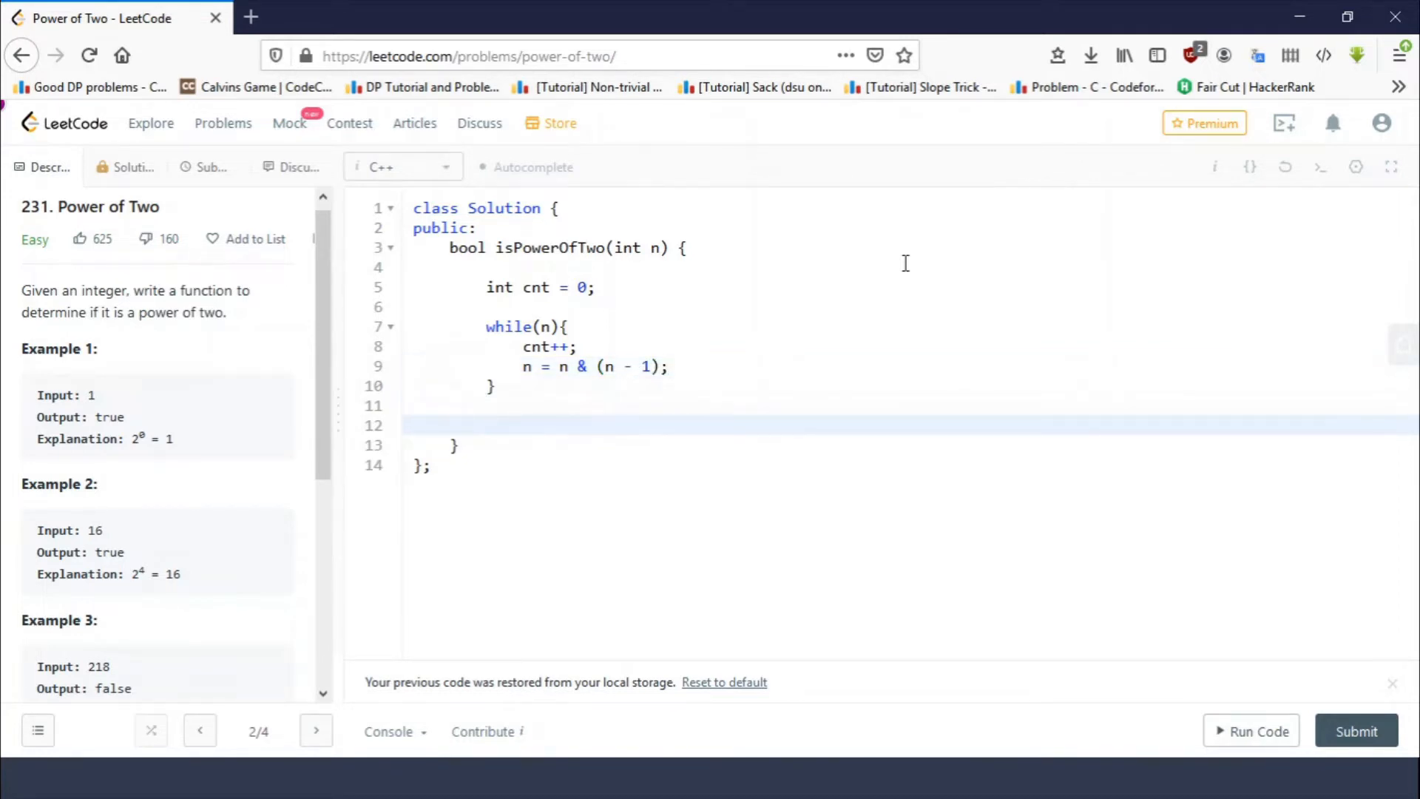
Return true when cnt == 1, else return false.
type("if(cnt )")
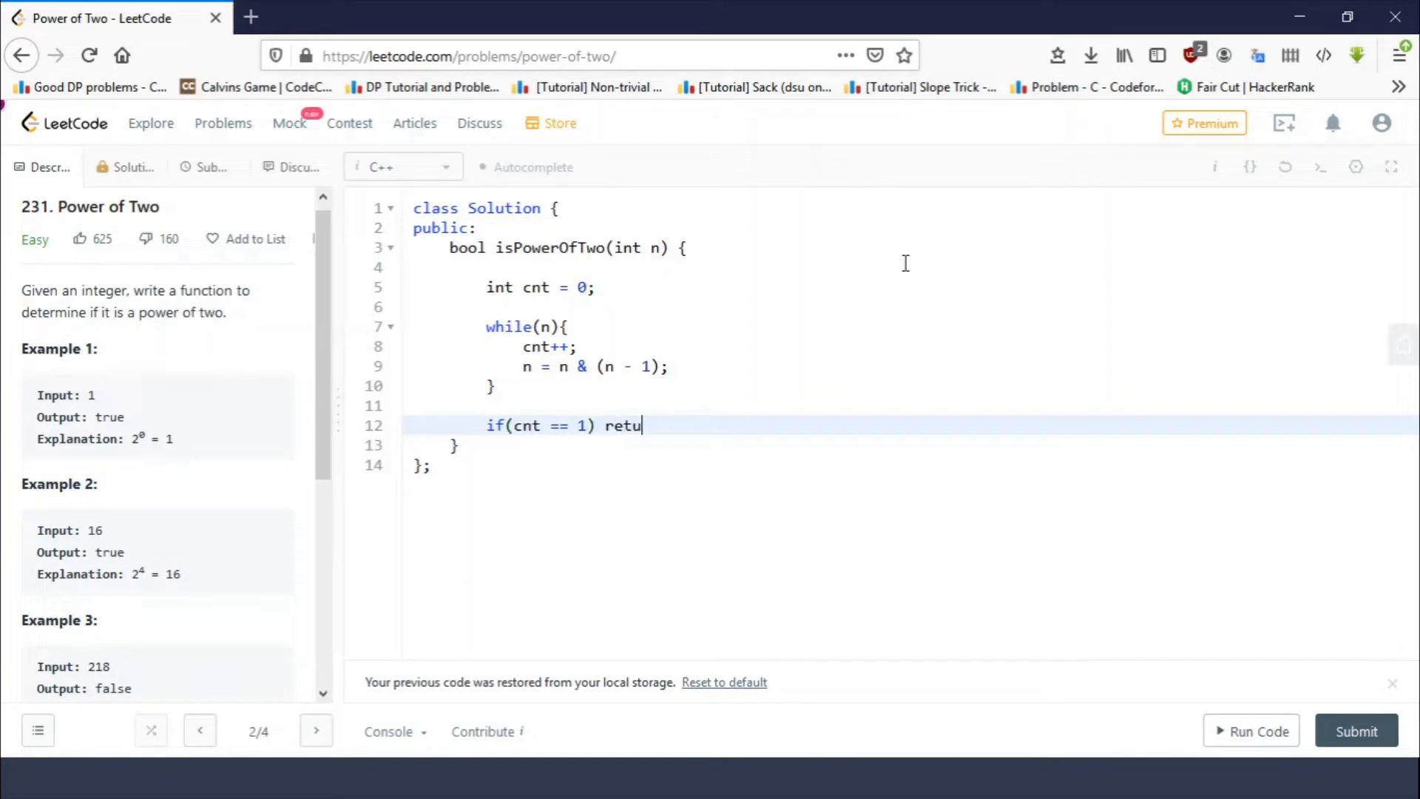
type("rn true;")
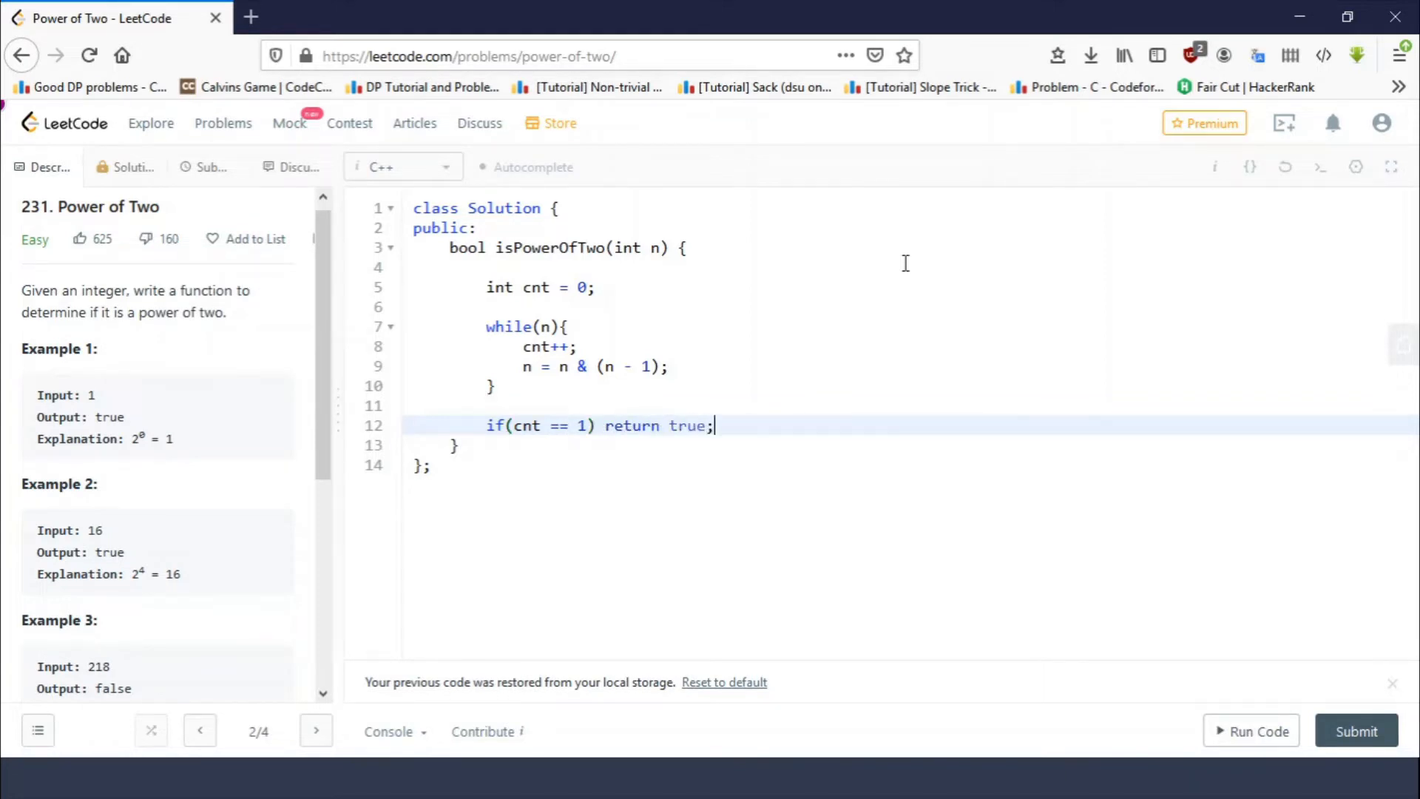
type("esl")
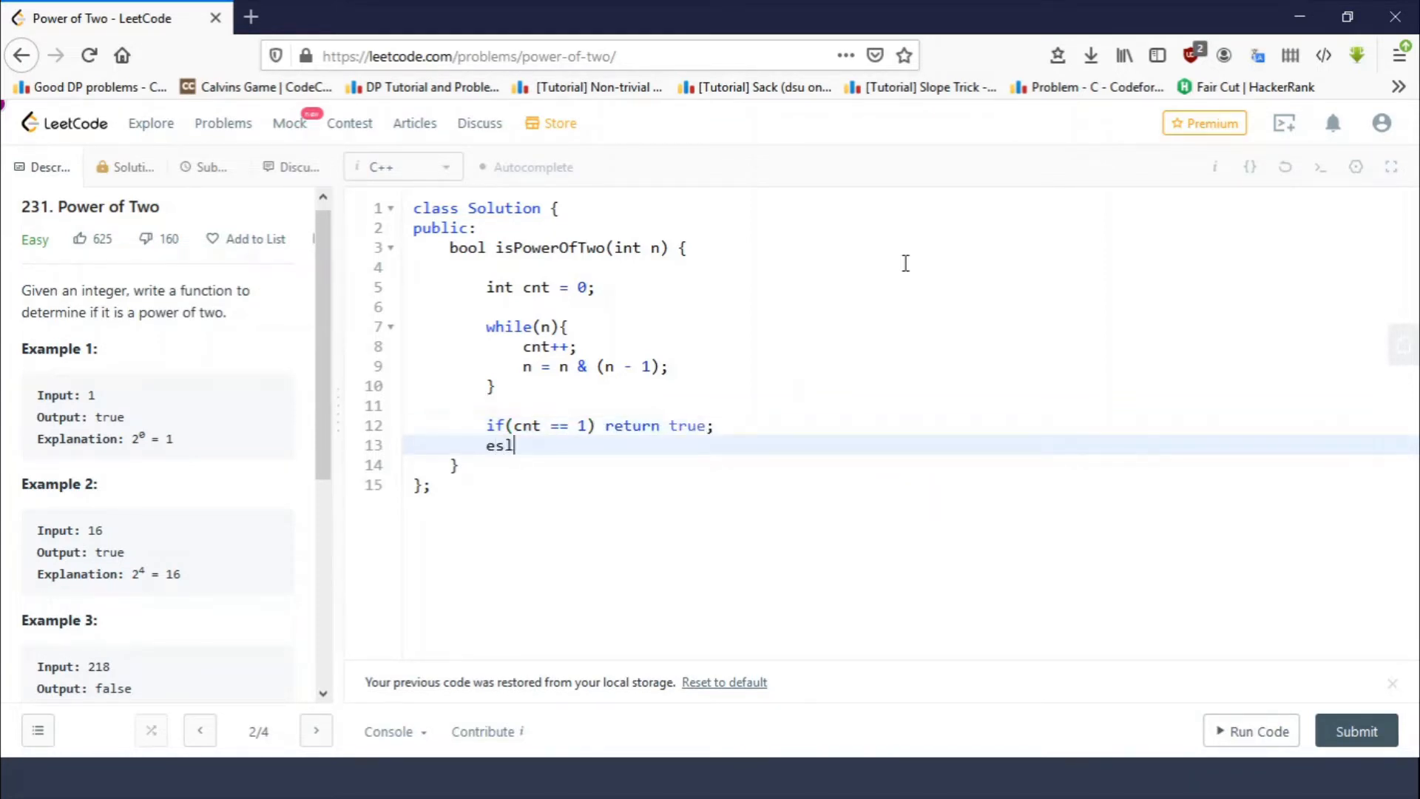
key("Backspace")
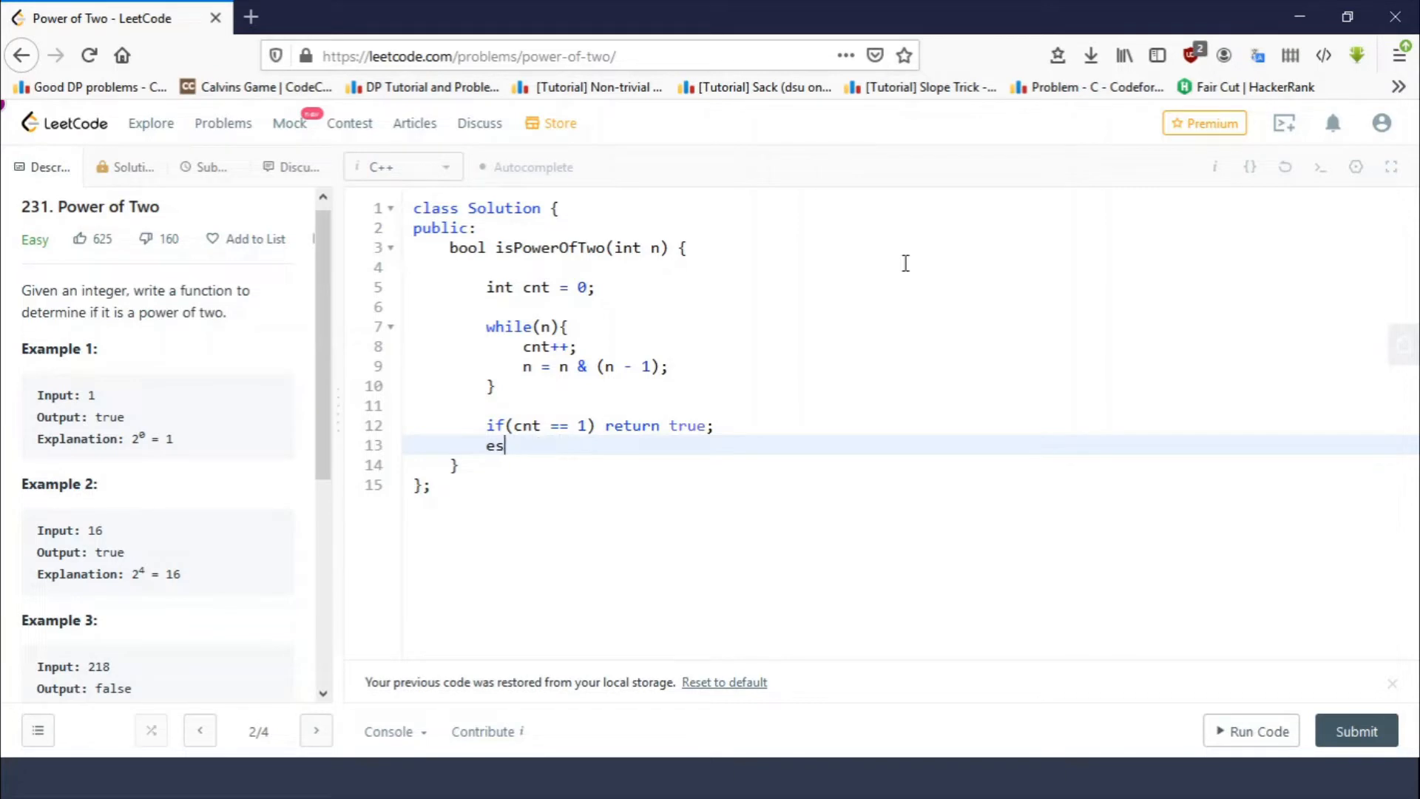
type("lse")
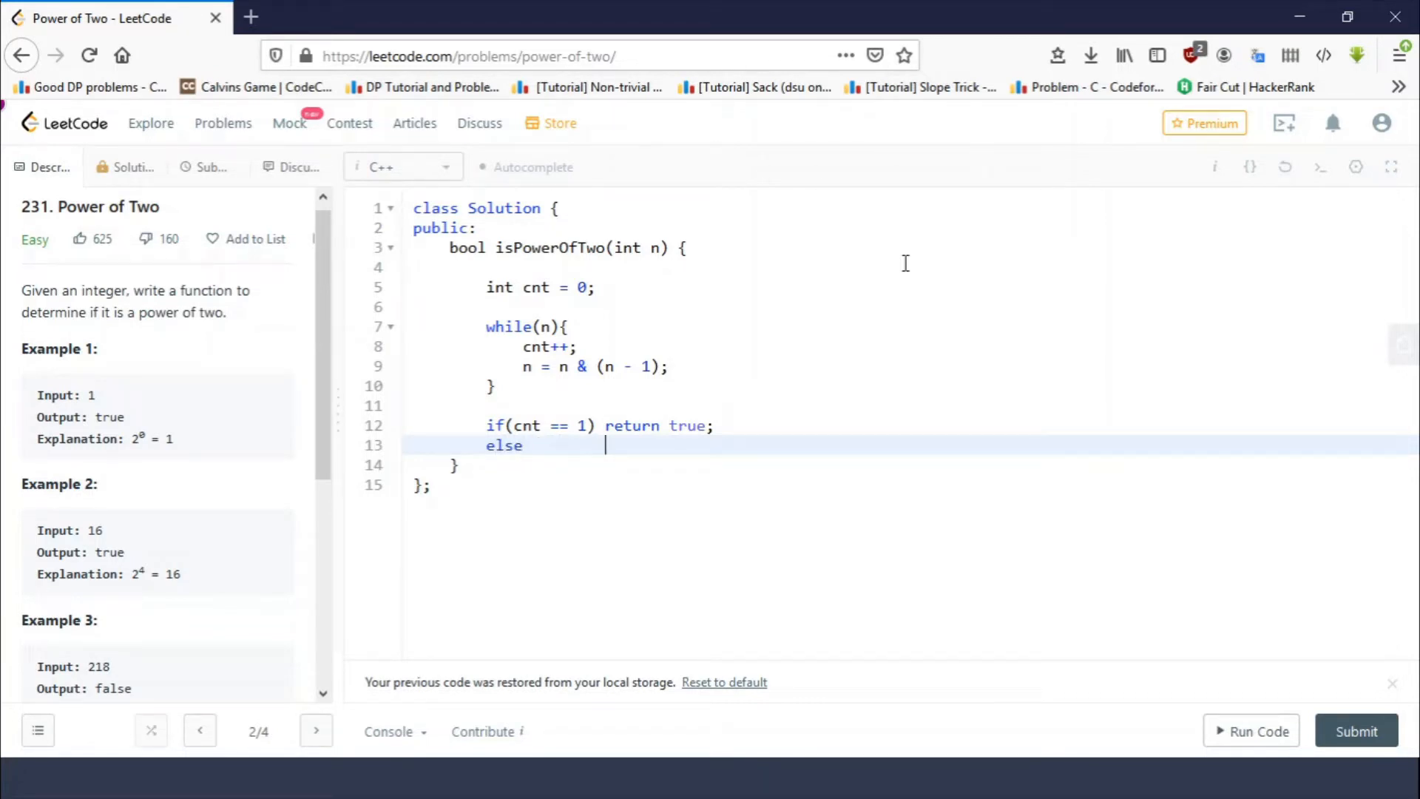
type("return")
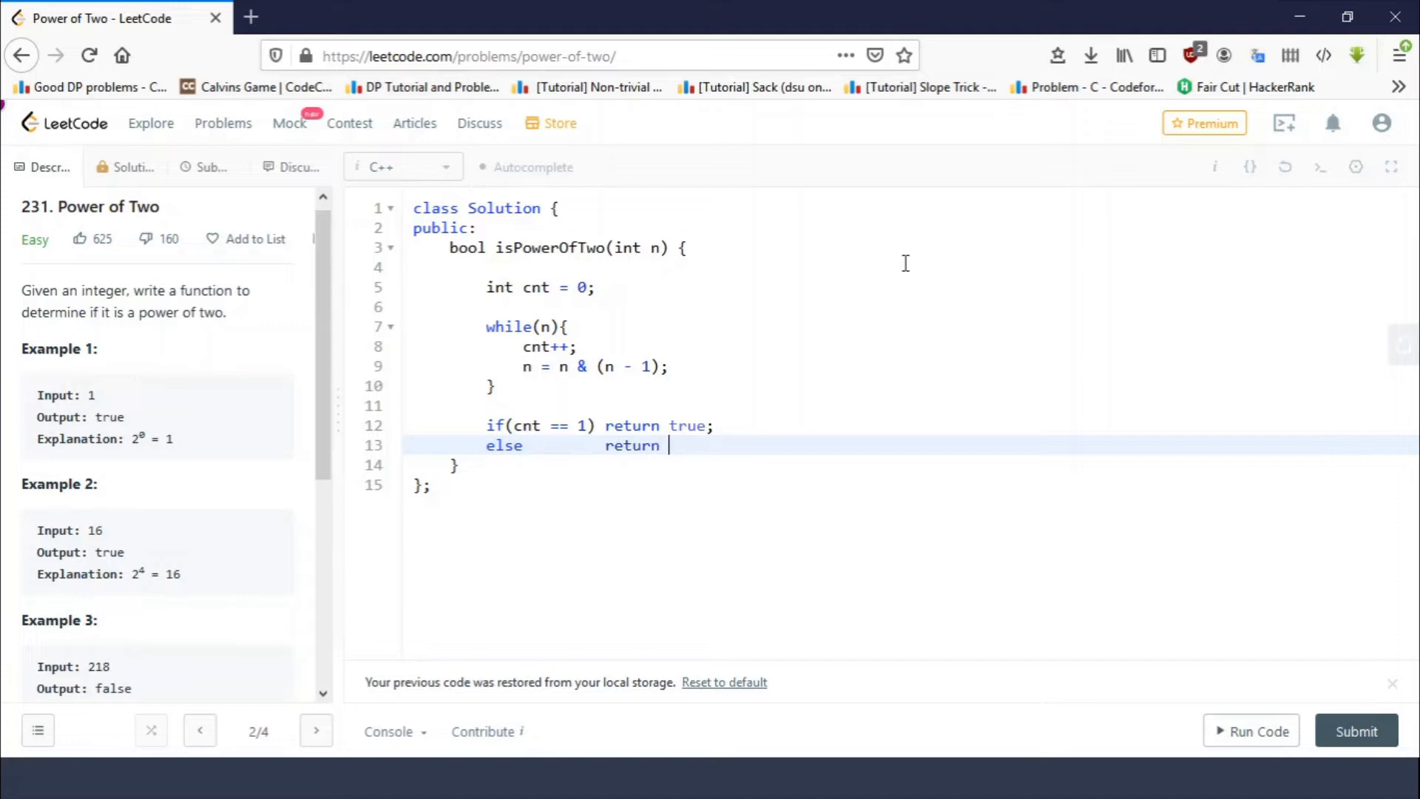
type("false;")
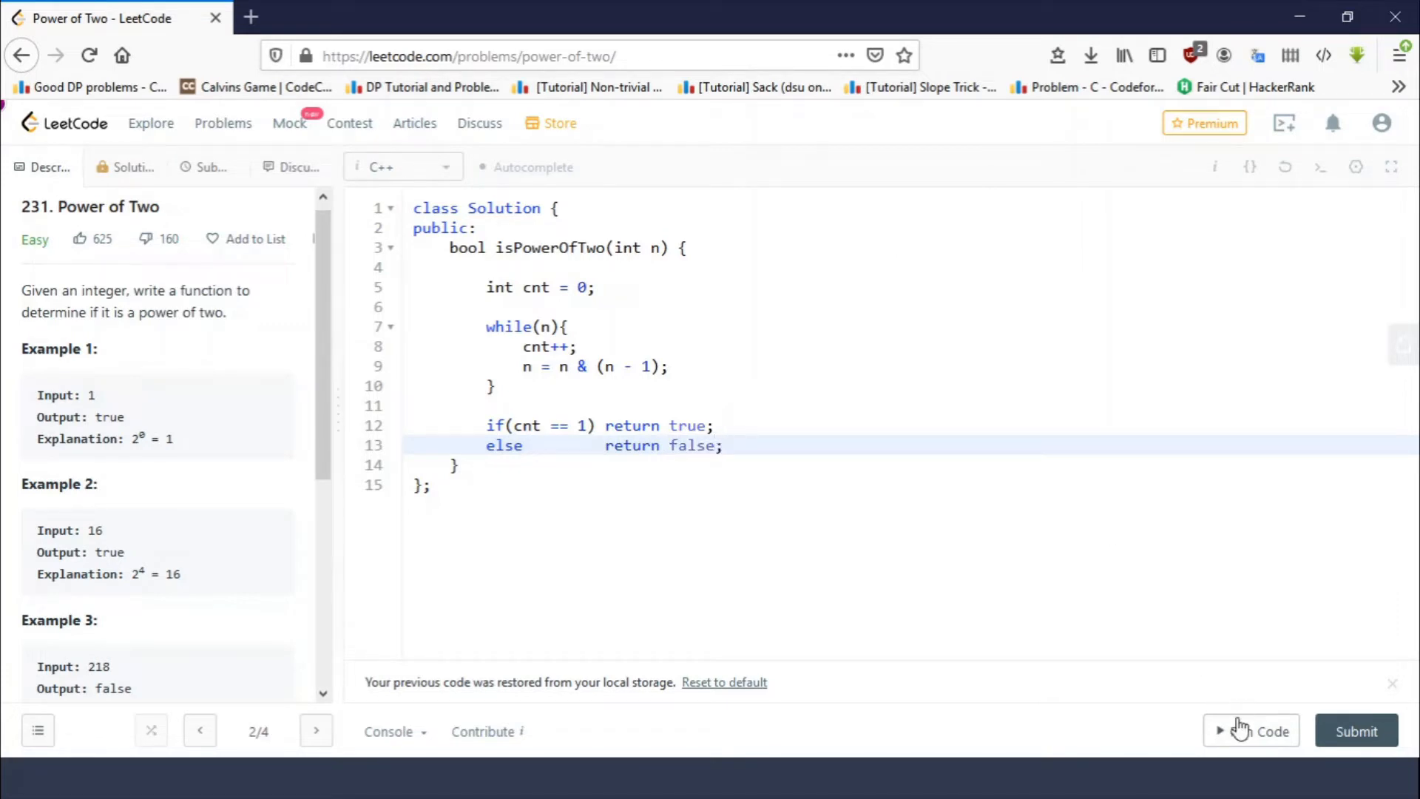
Run the bit-counting solution, hit a signed integer overflow on line 9, and begin an if(n) guard.
left_click(1251, 731)
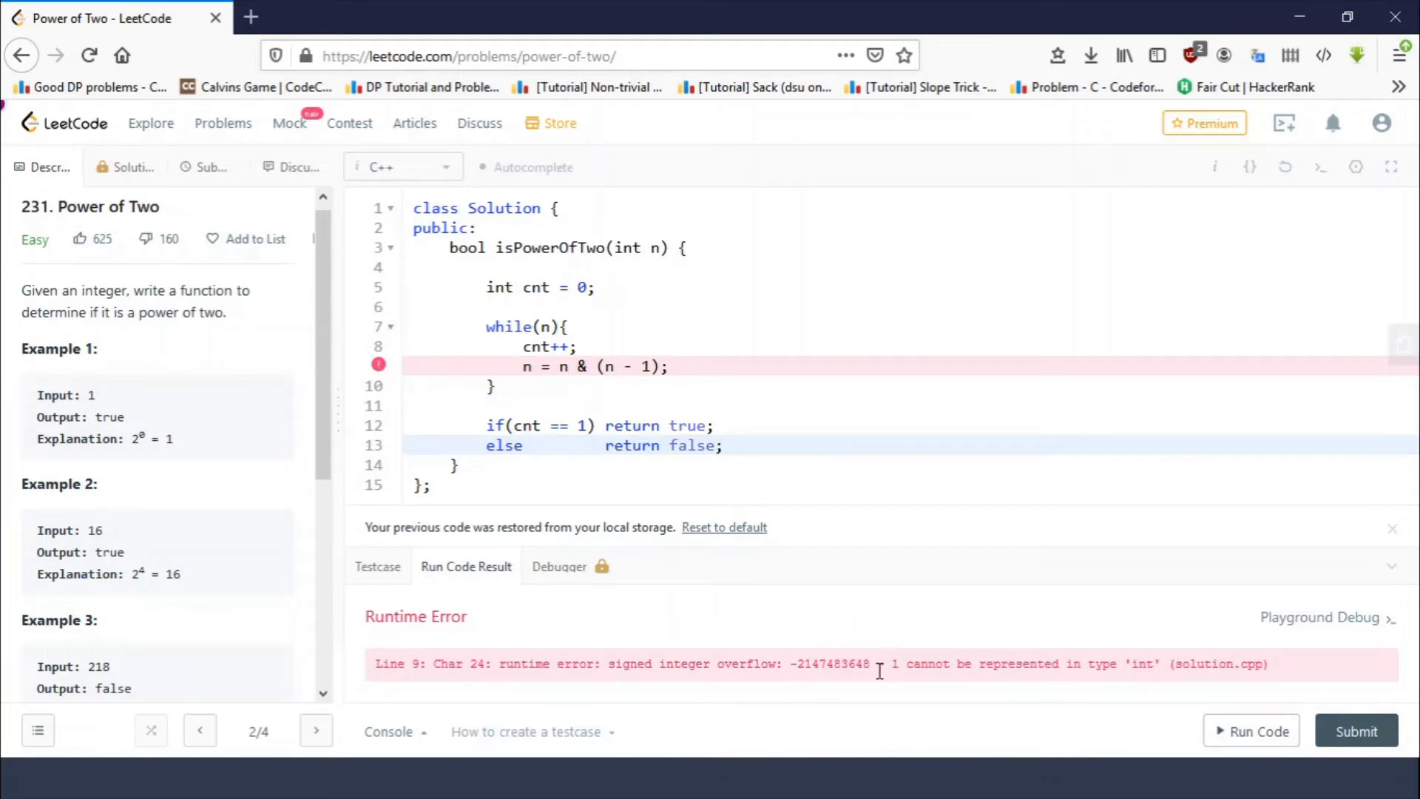
mouse_move(1135, 664)
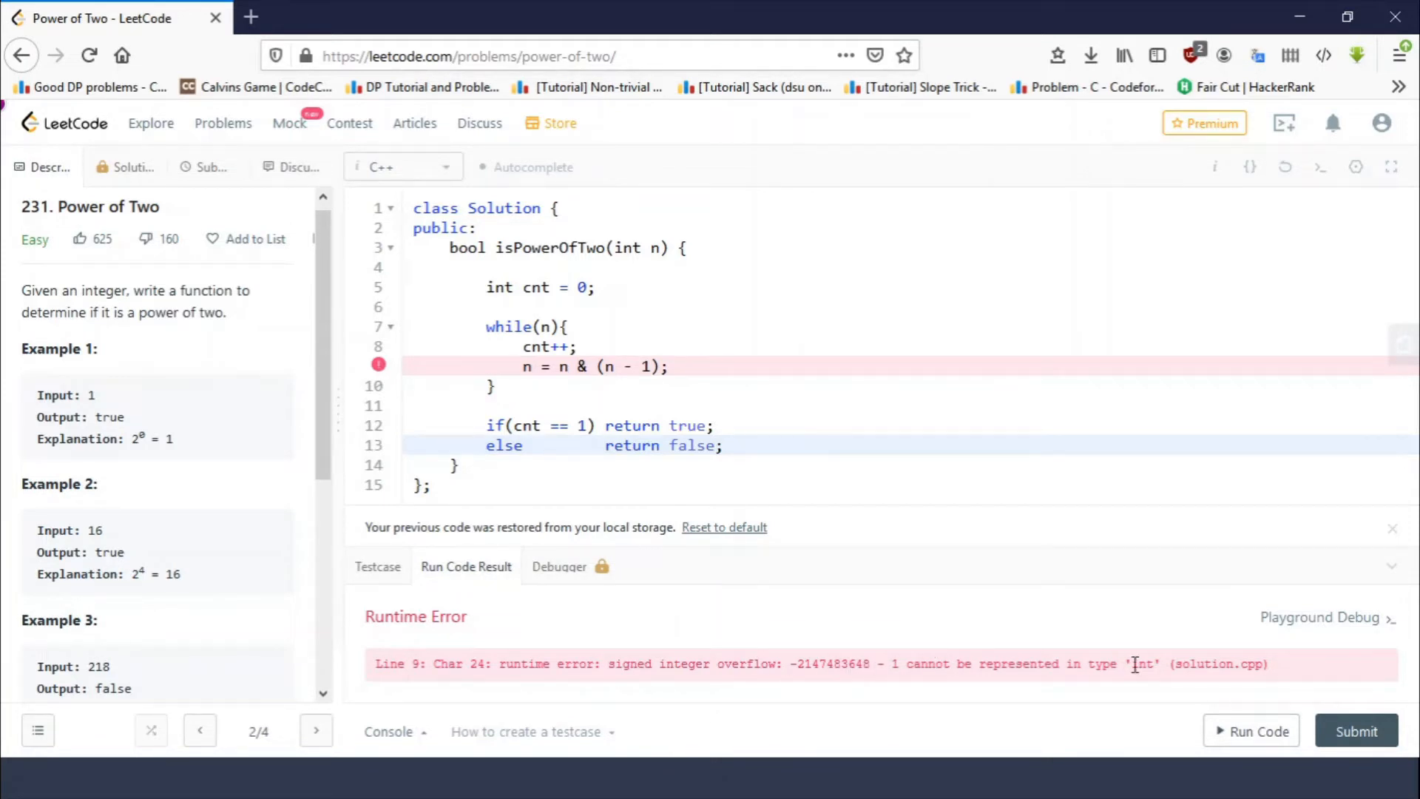
mouse_move(1032, 656)
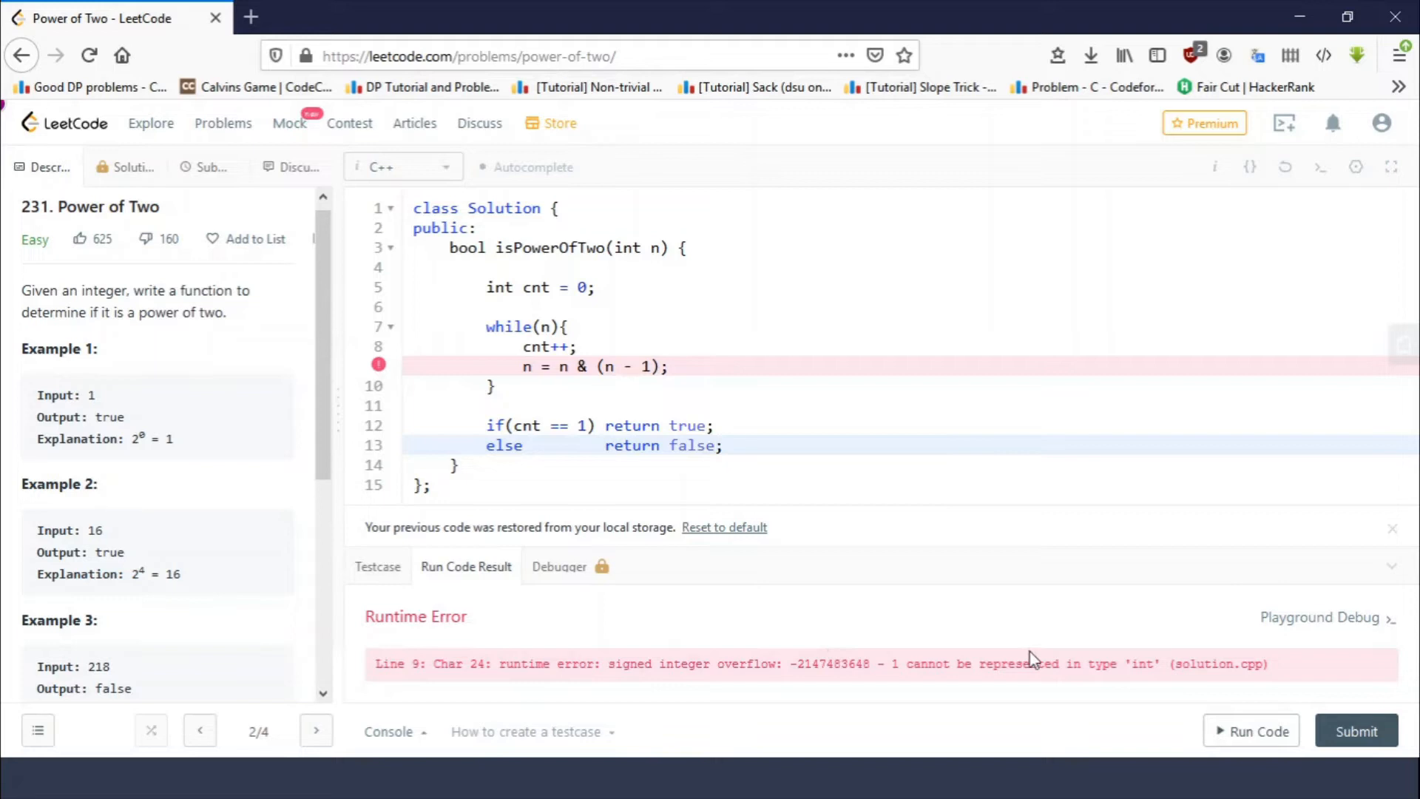
mouse_move(736, 685)
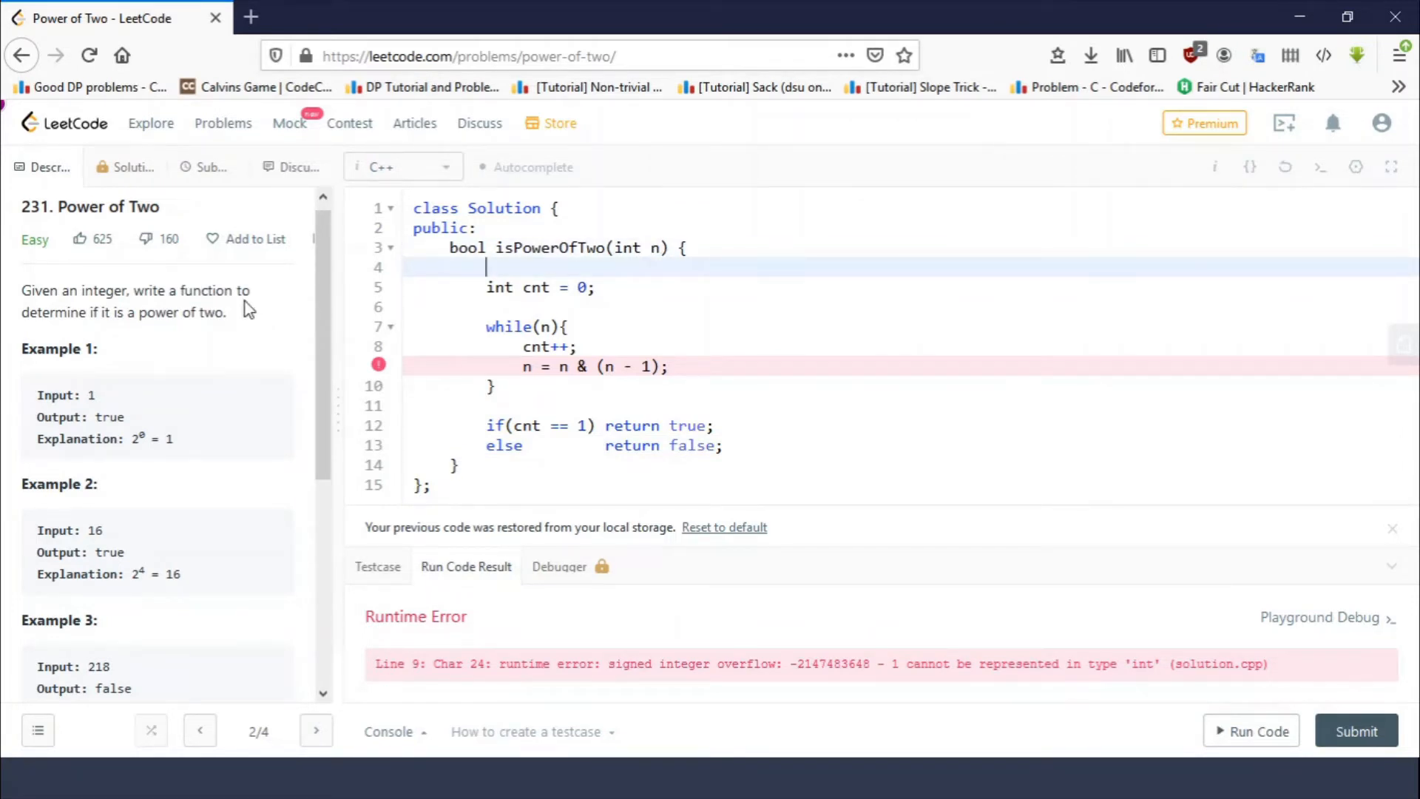
mouse_move(716, 231)
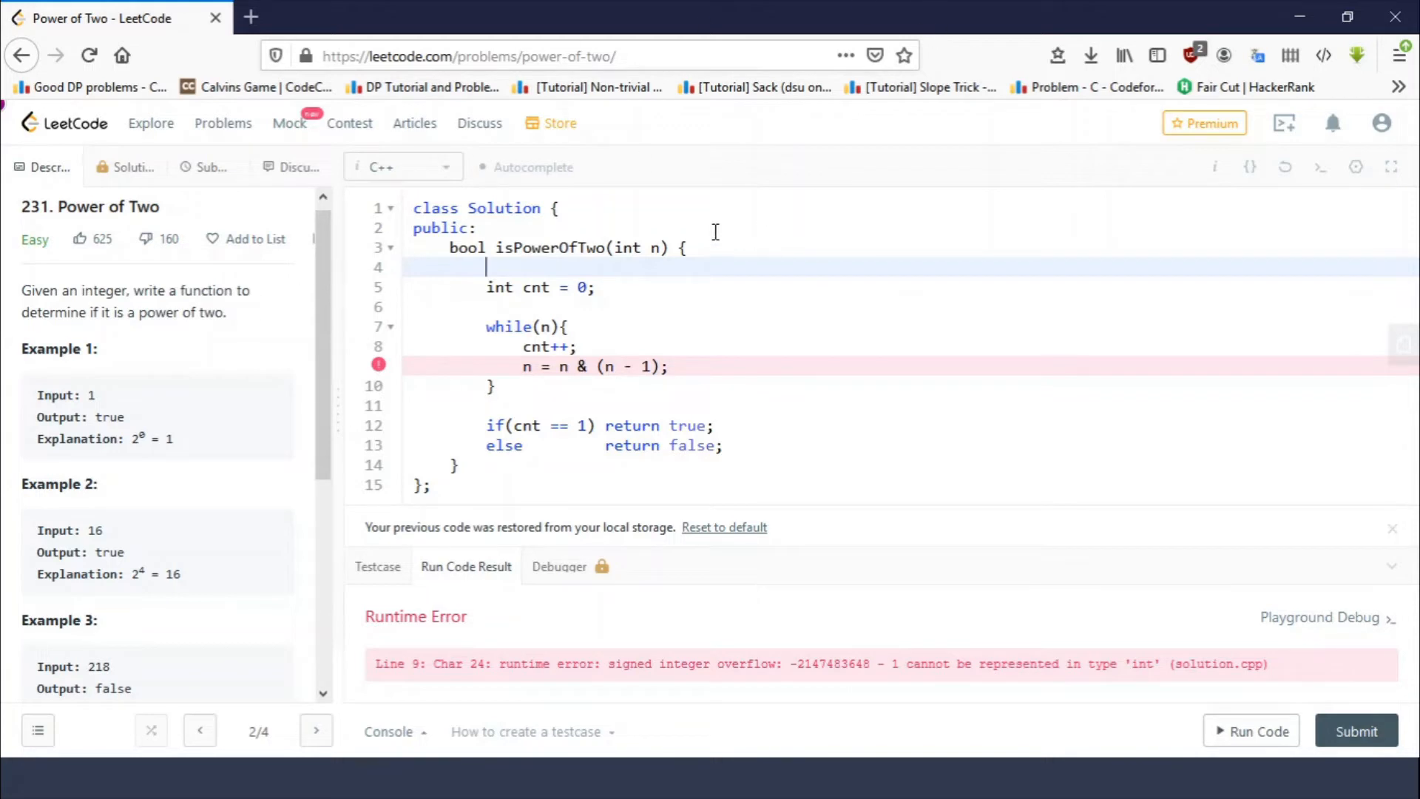
scroll("down", 3)
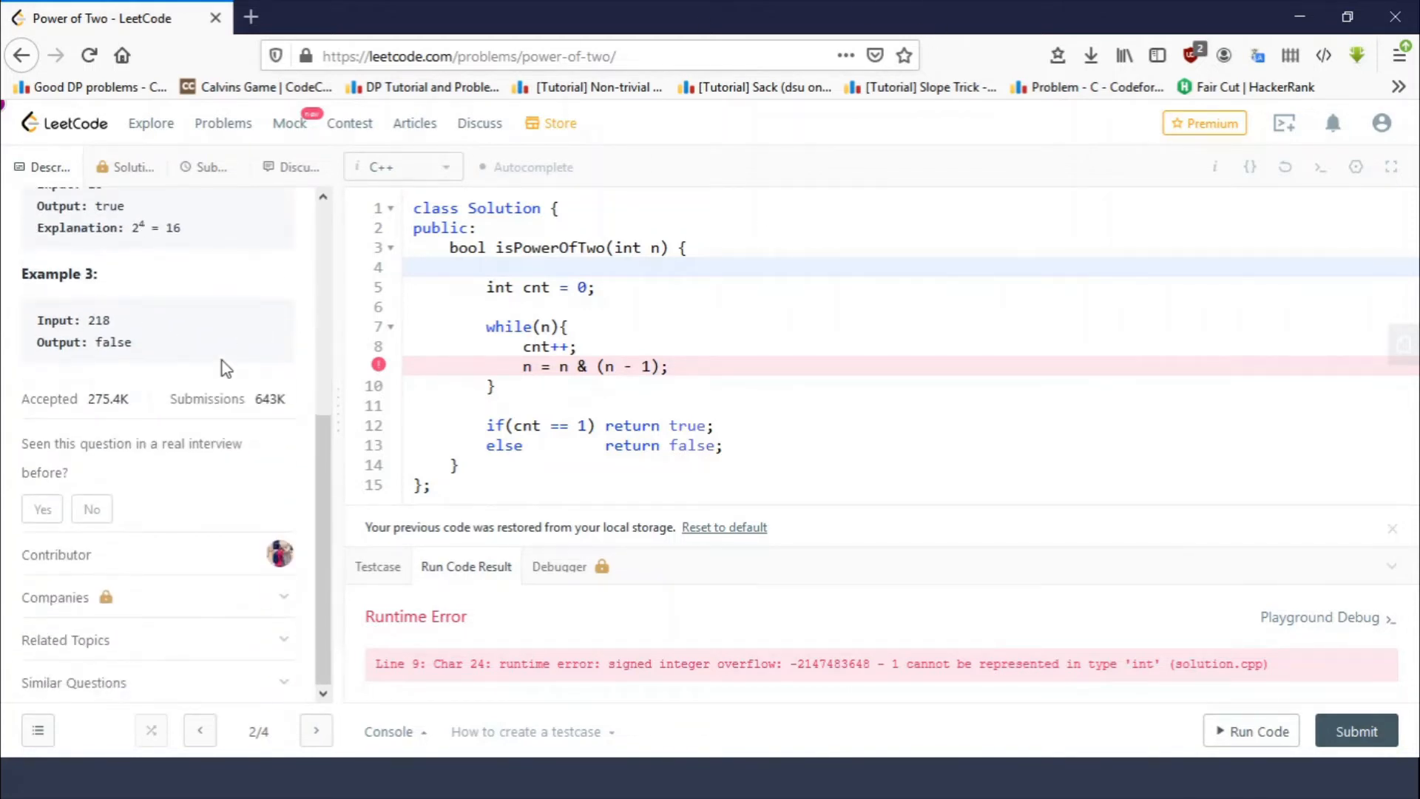
mouse_move(249, 300)
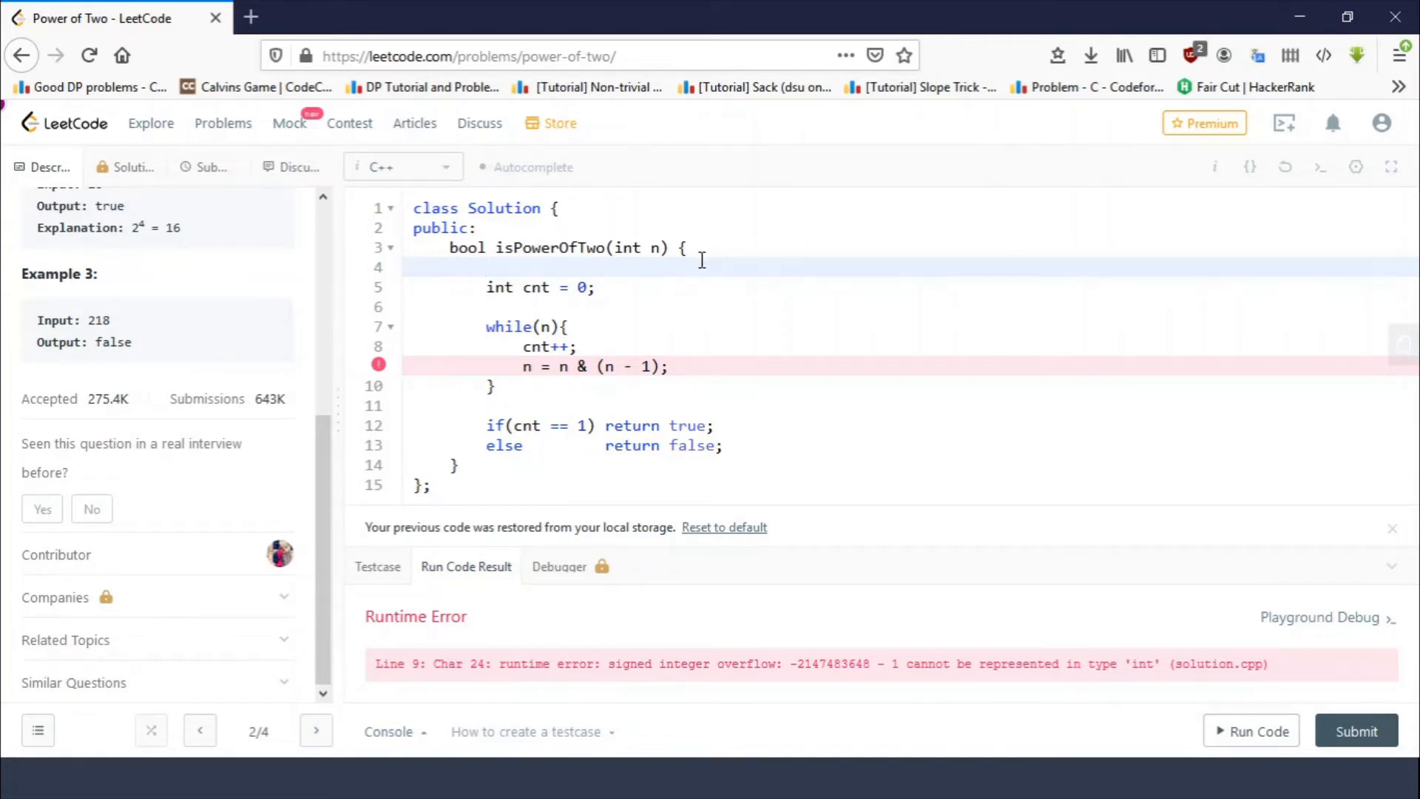
type("if(n")
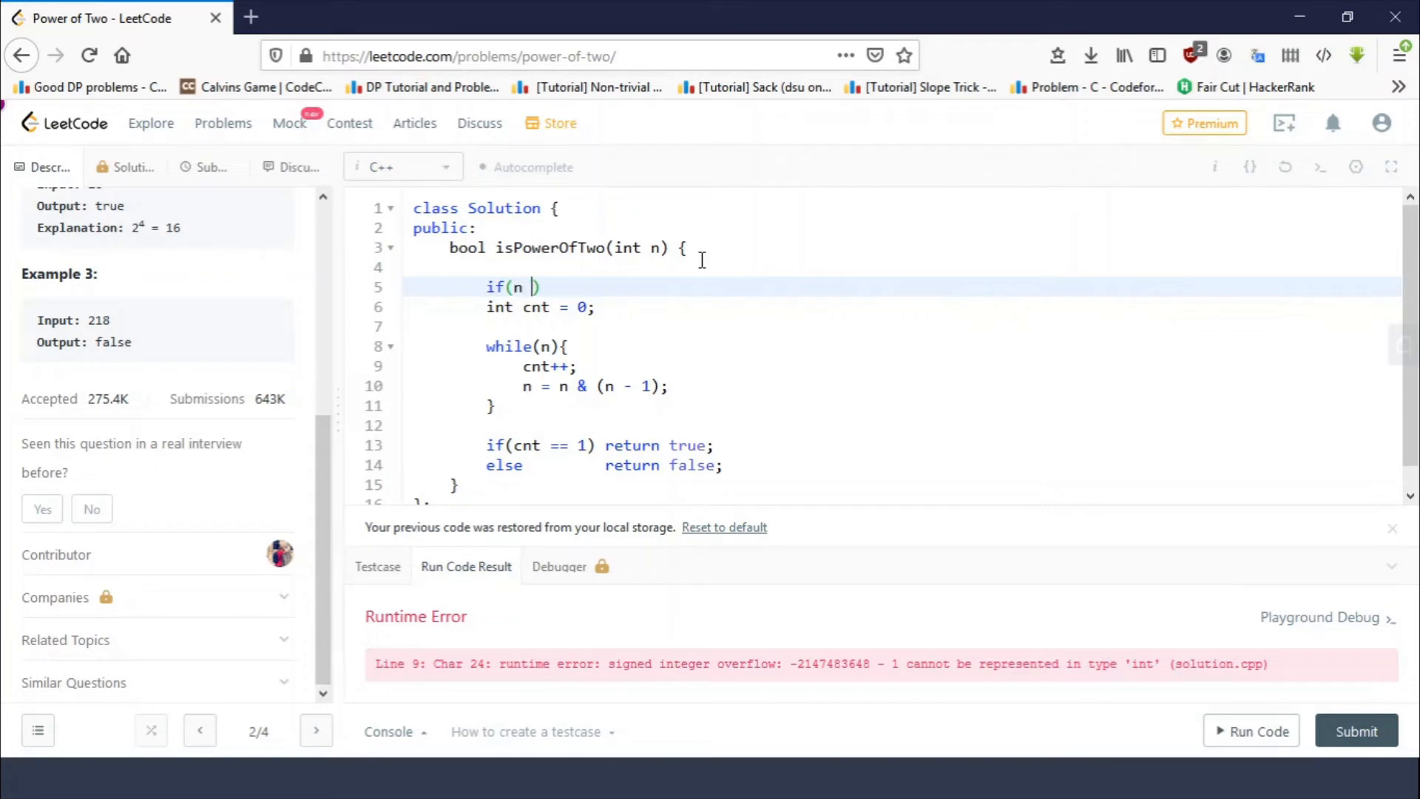
Complete the guard as 'if(n < 0) return false;' and rerun so input -16 returns false, Accepted.
type("< 0")
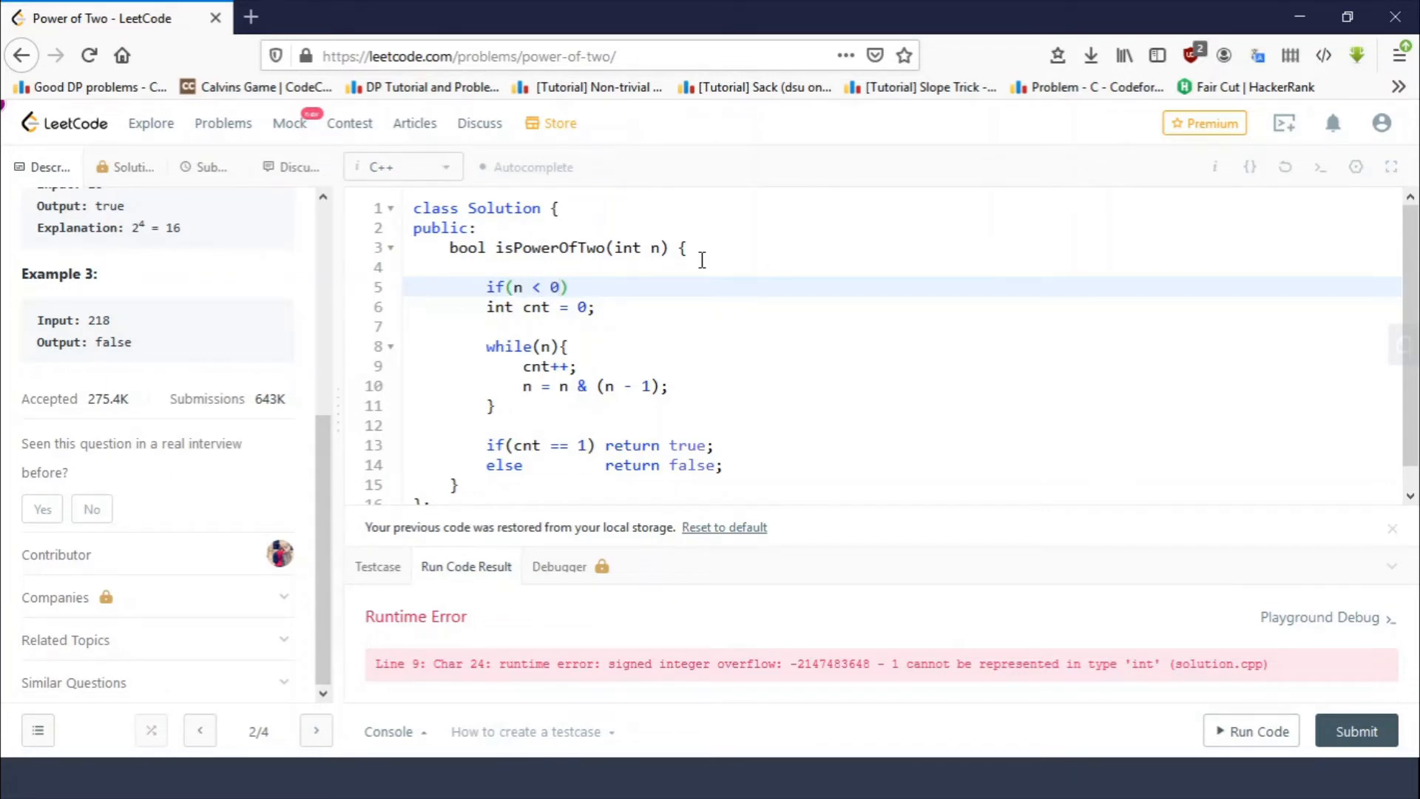
type("return")
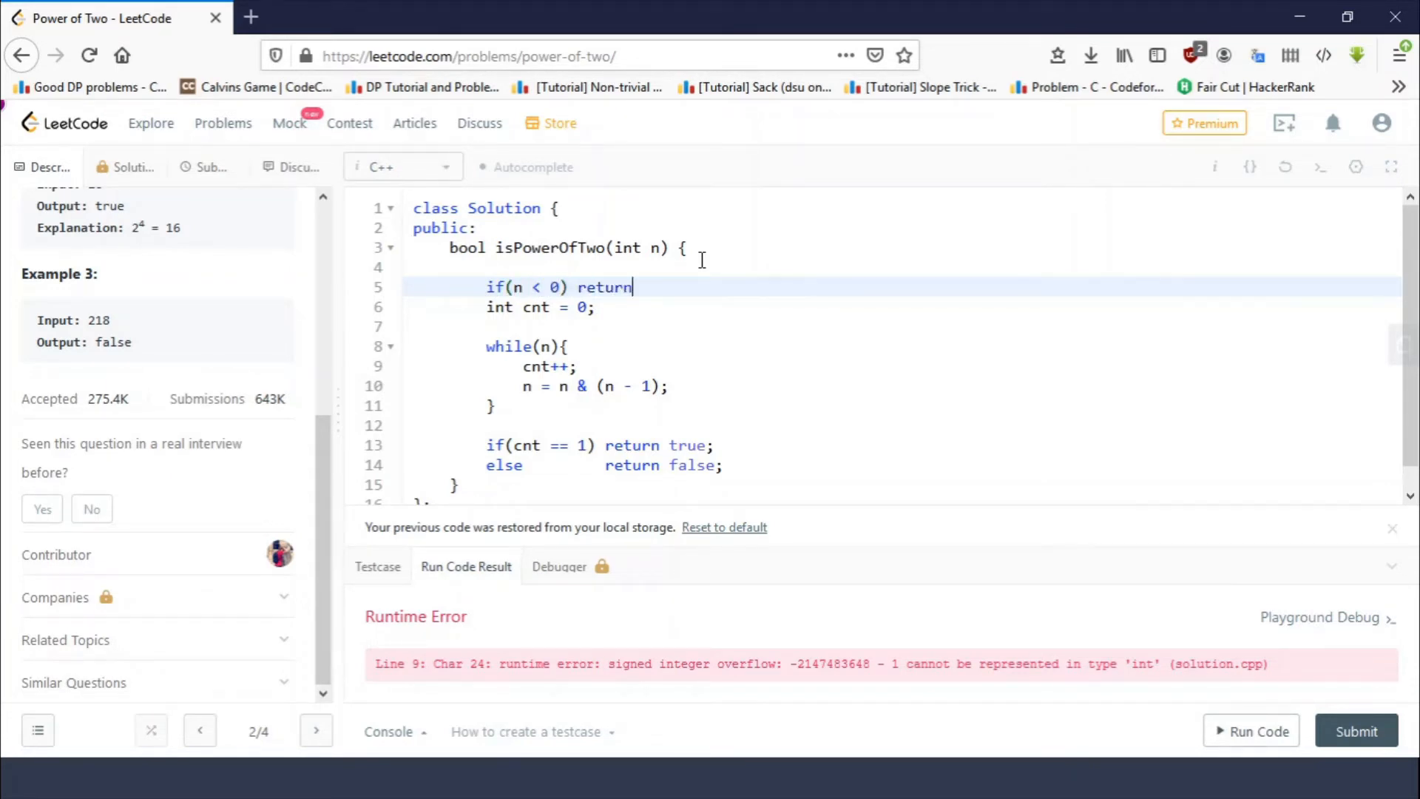
type("false;")
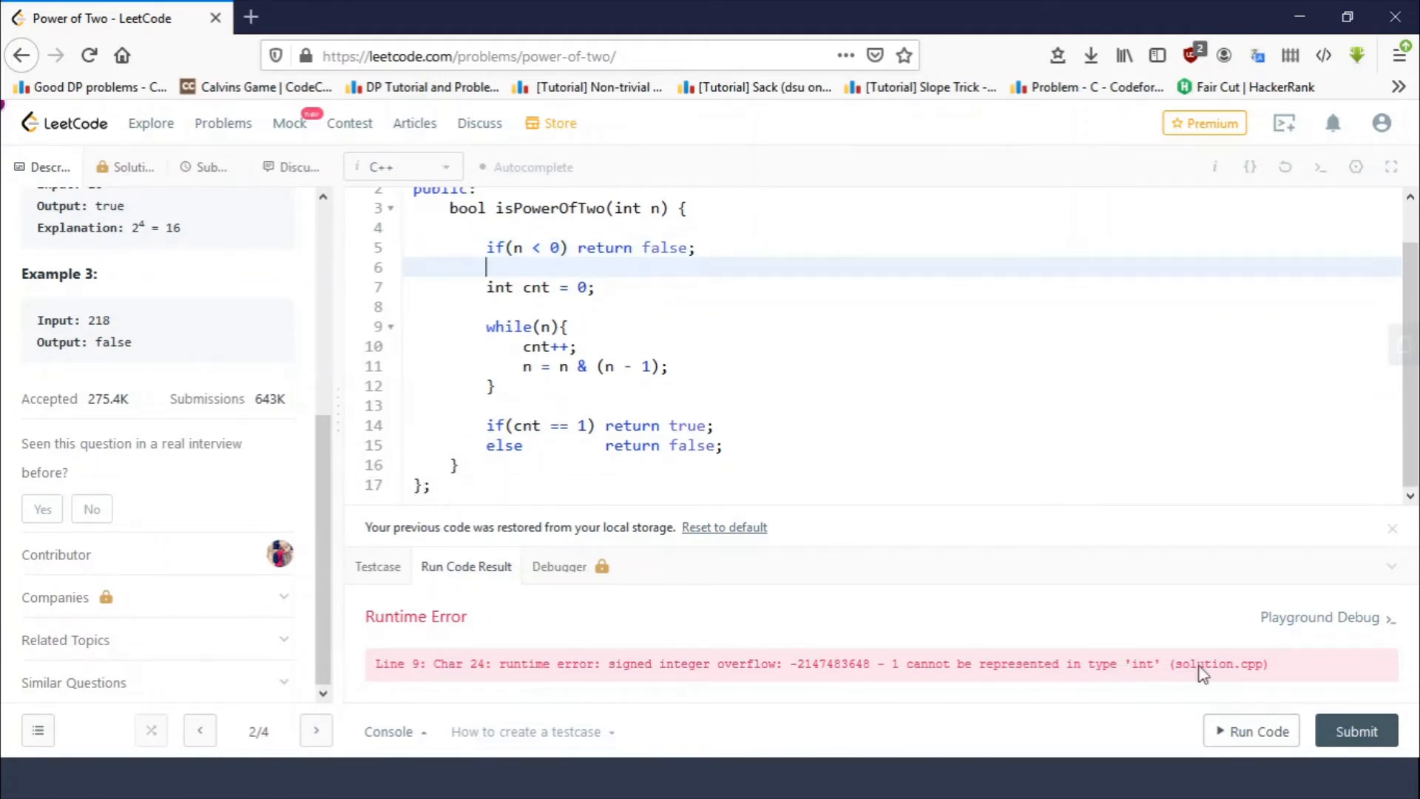
left_click(1251, 730)
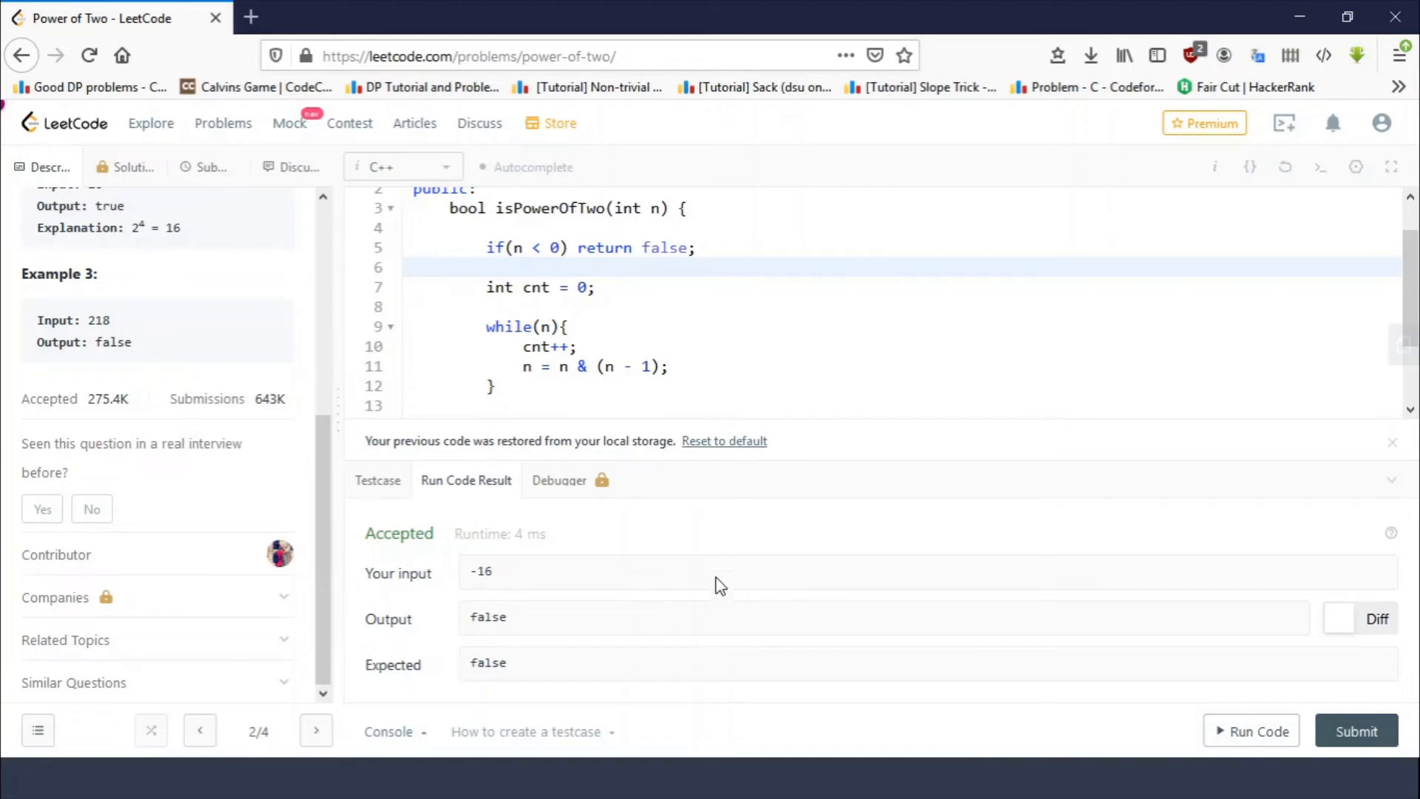
Submit the guarded counting solution, get Success at 4 ms / 7.2 MB, and hide the result panel.
left_click(1357, 751)
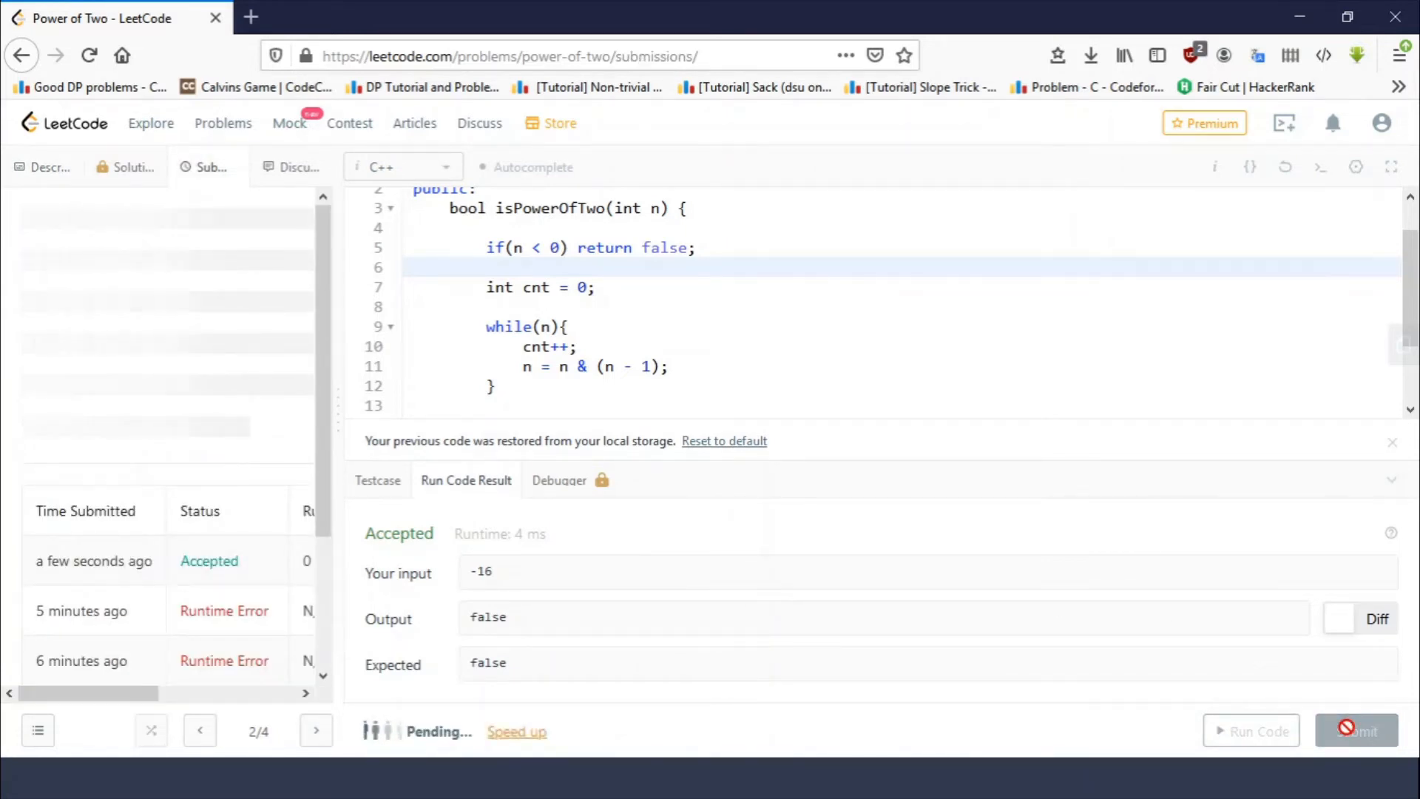
left_click(1356, 751)
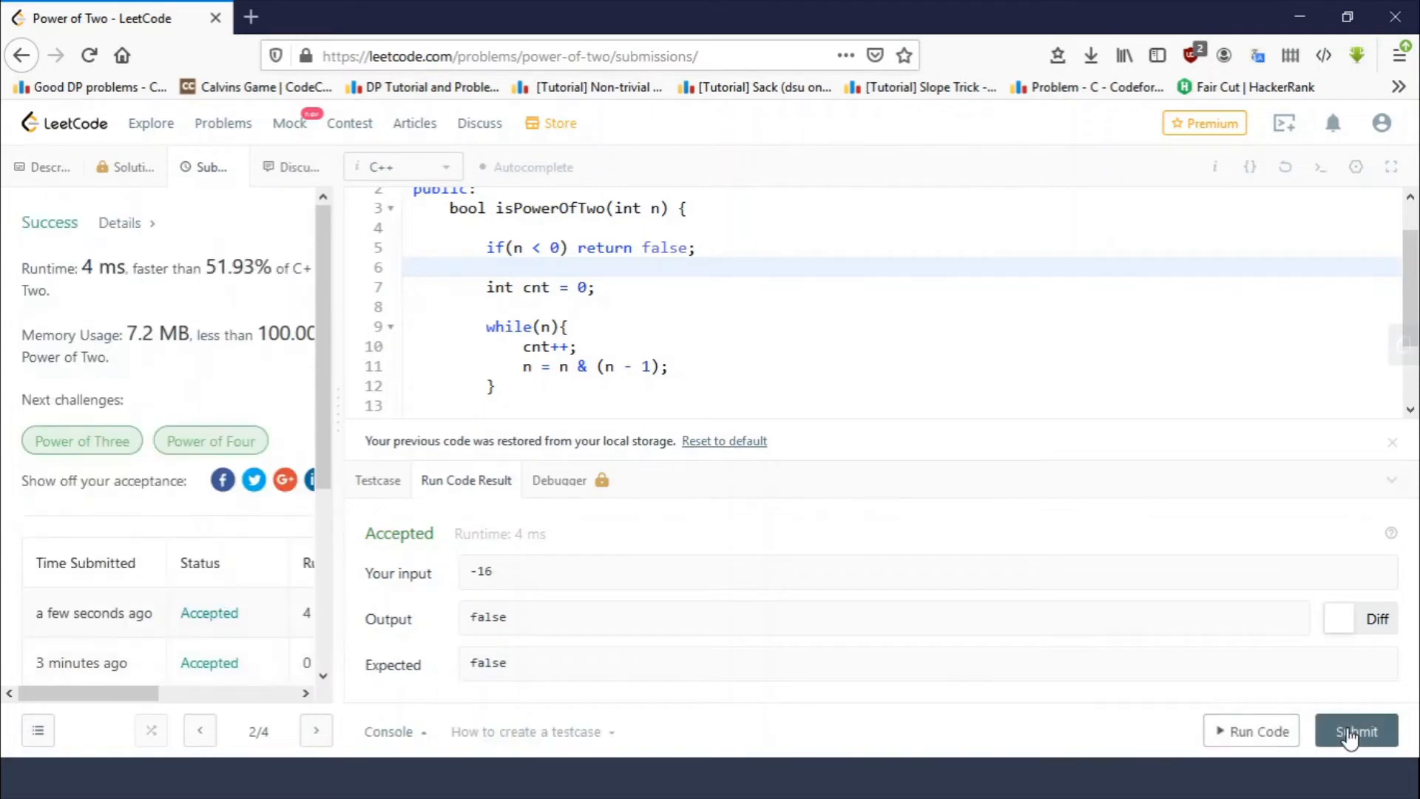
mouse_move(275, 411)
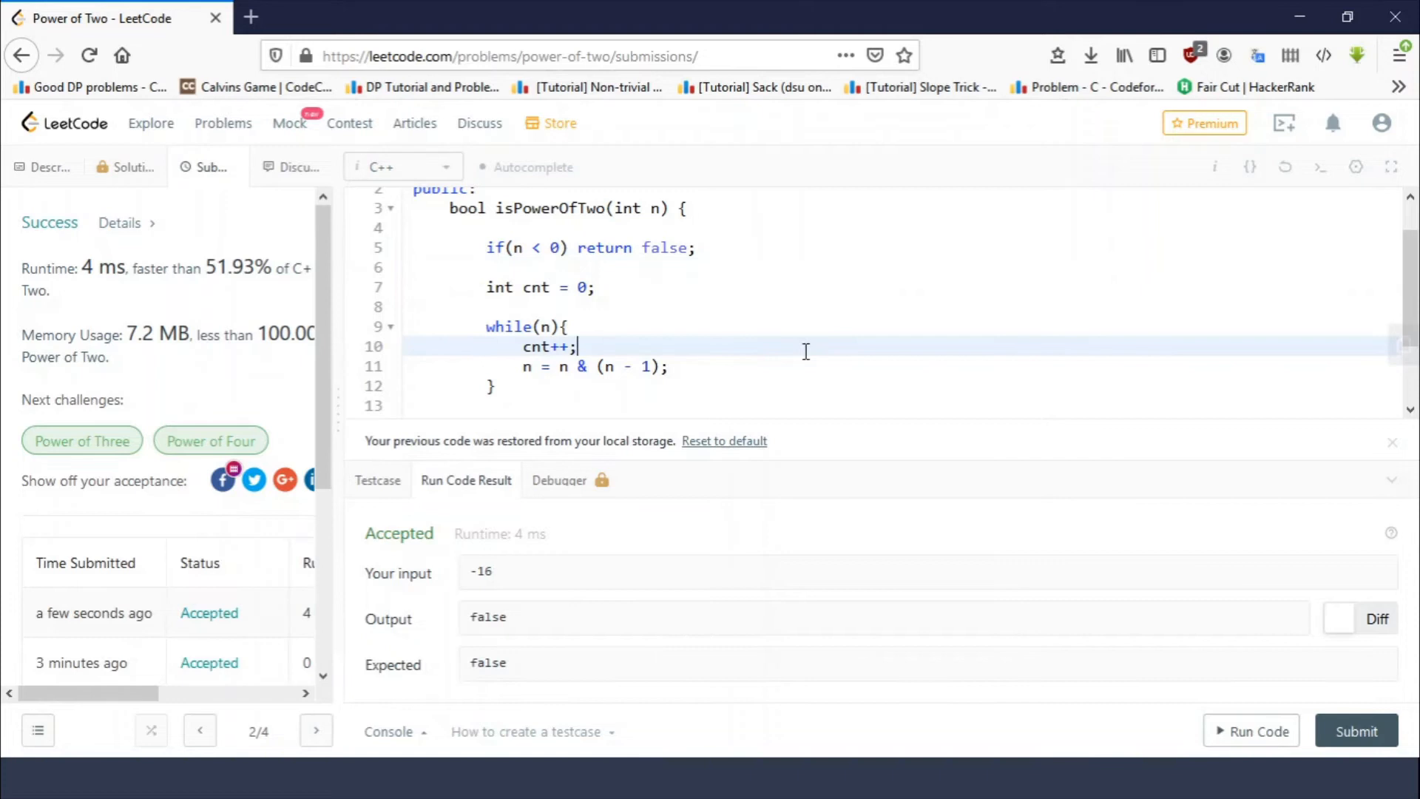
mouse_move(738, 364)
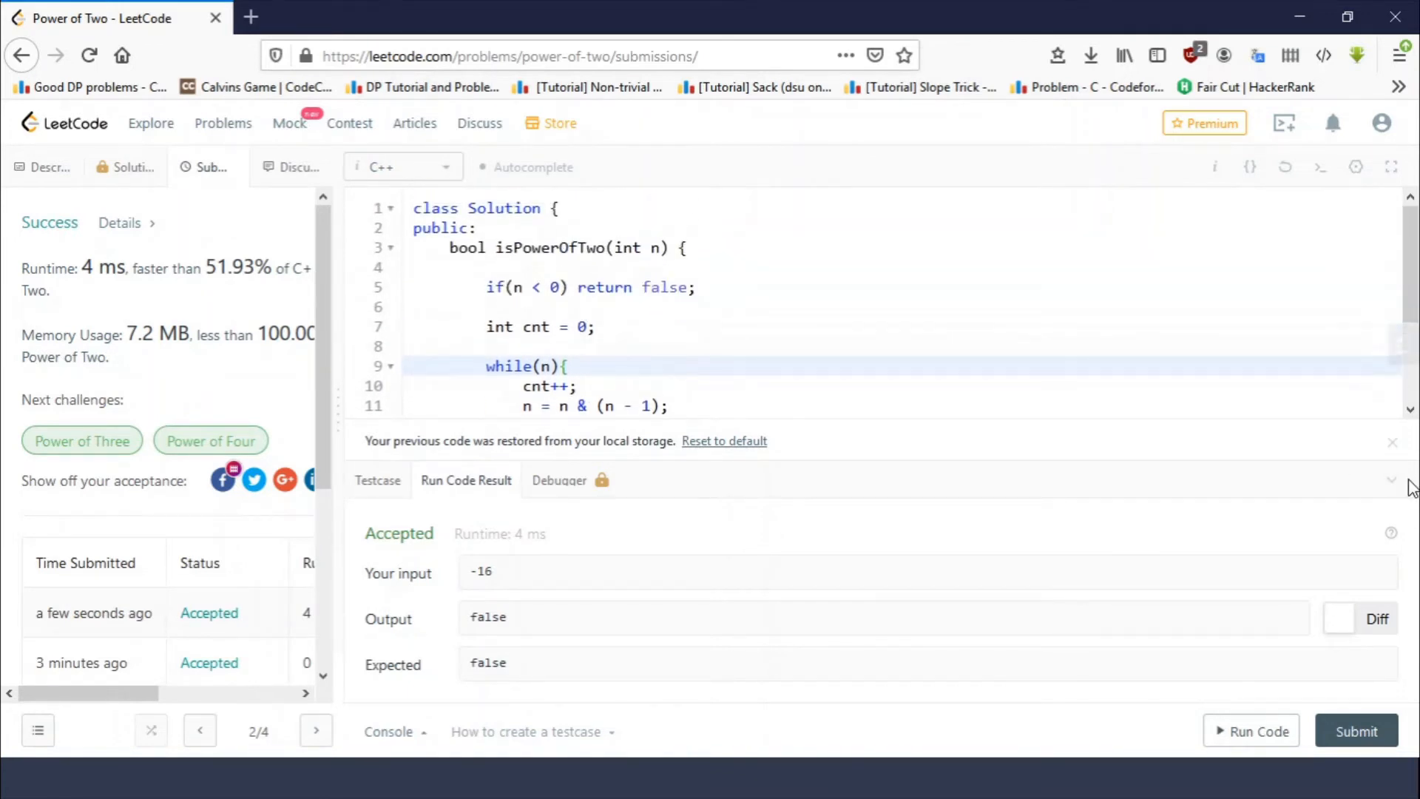
left_click(1392, 479)
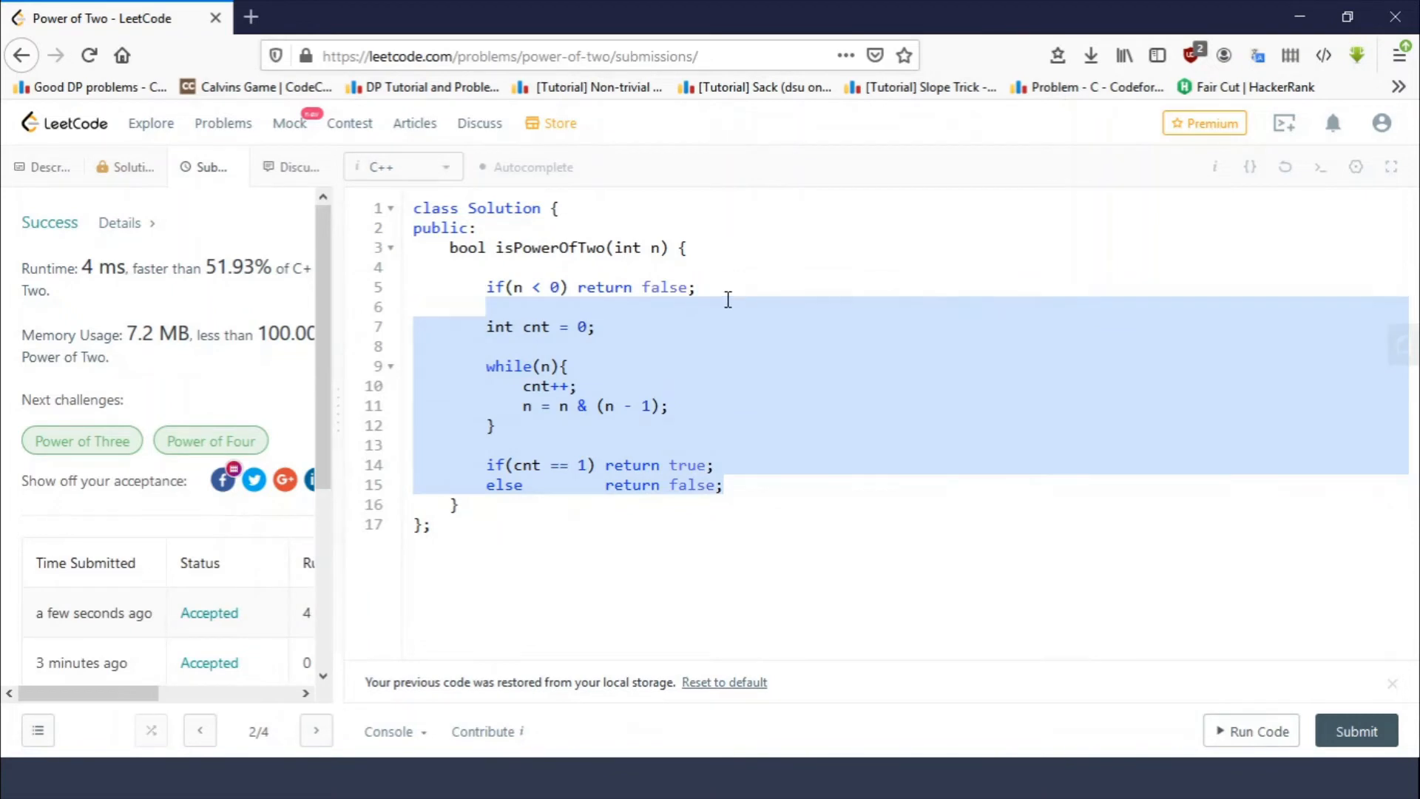
Delete the loop, change the guard to n <= 0, and write 'if((n & (n-1)) == 0) return true; else return false;'.
key("Delete")
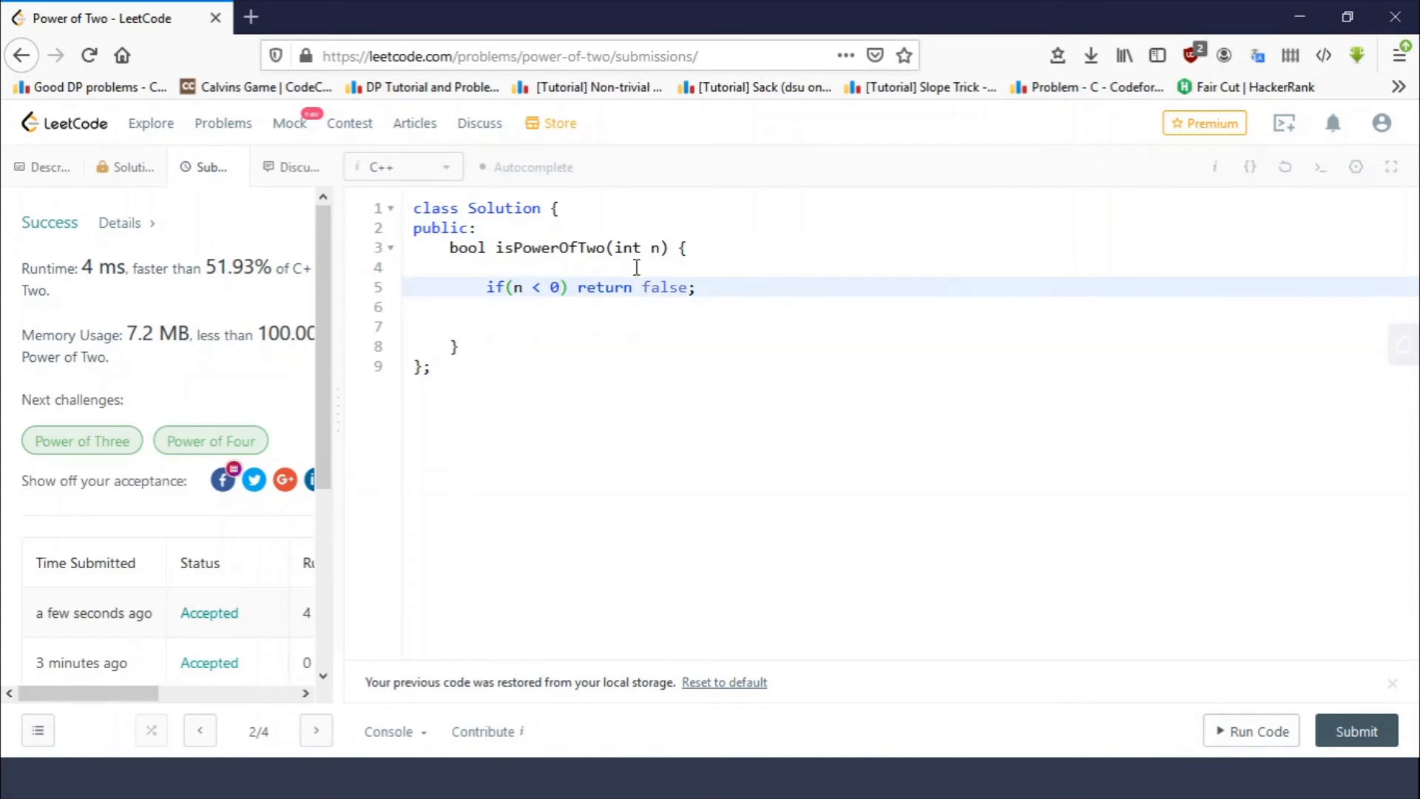
type("=")
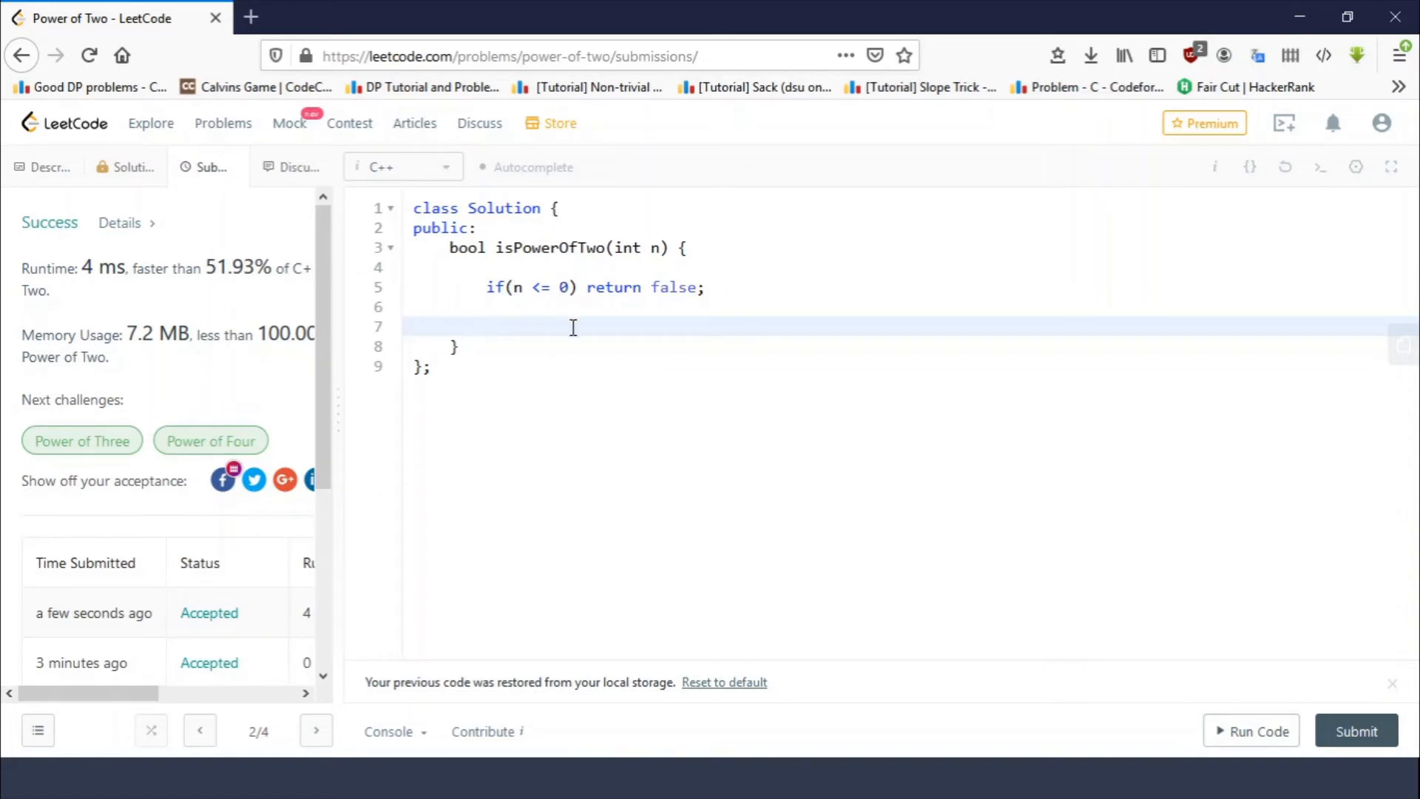
mouse_move(855, 326)
type("if(n ")
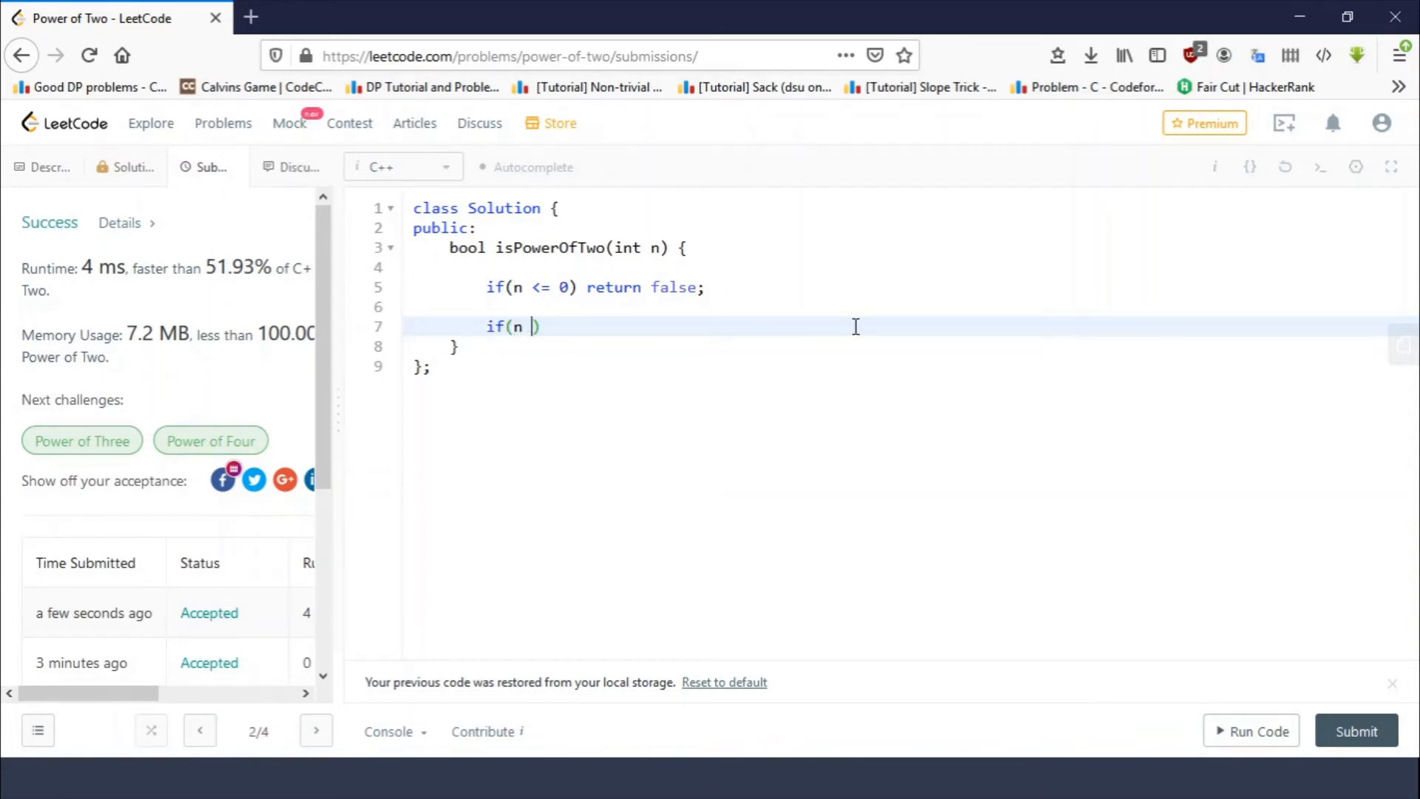
type("& (n-1)")
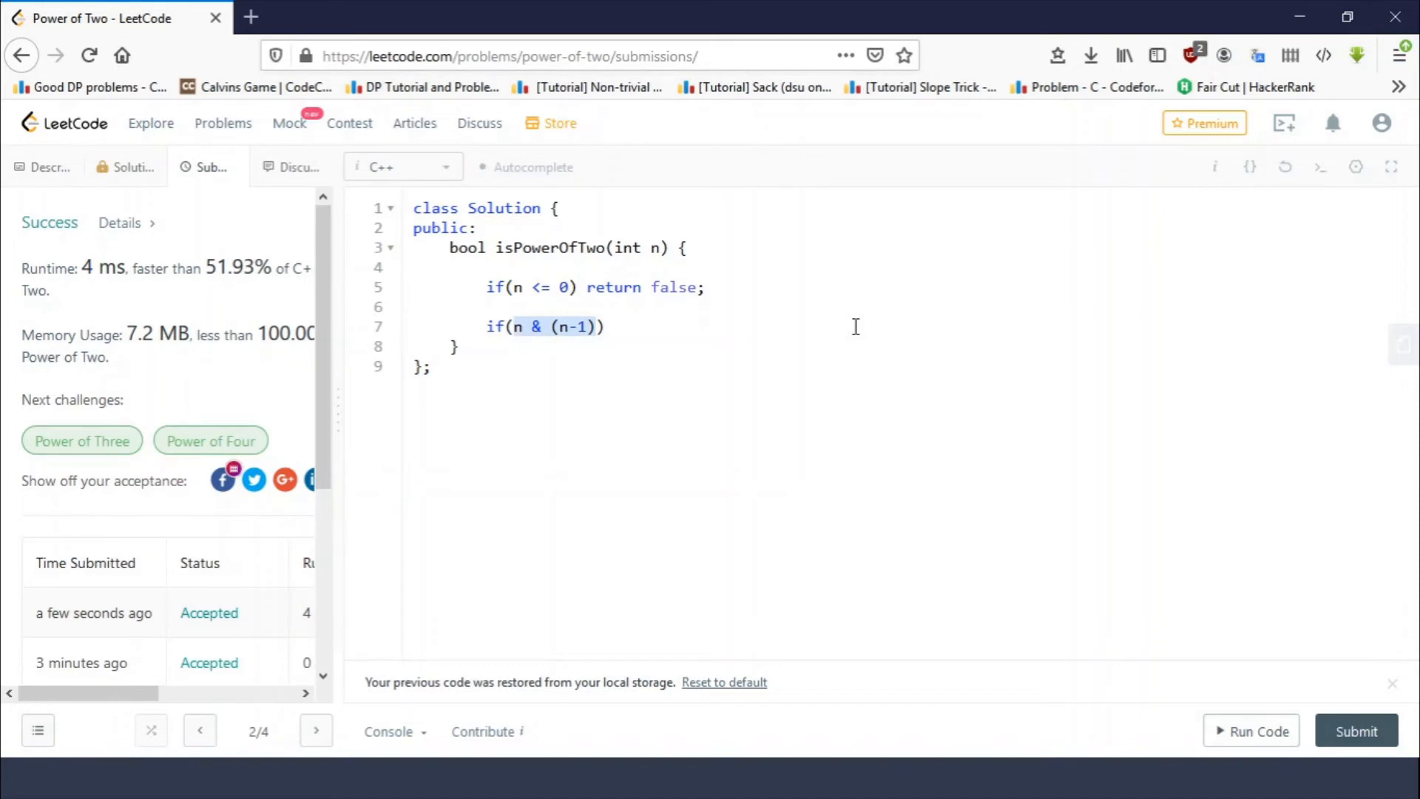
type("(")
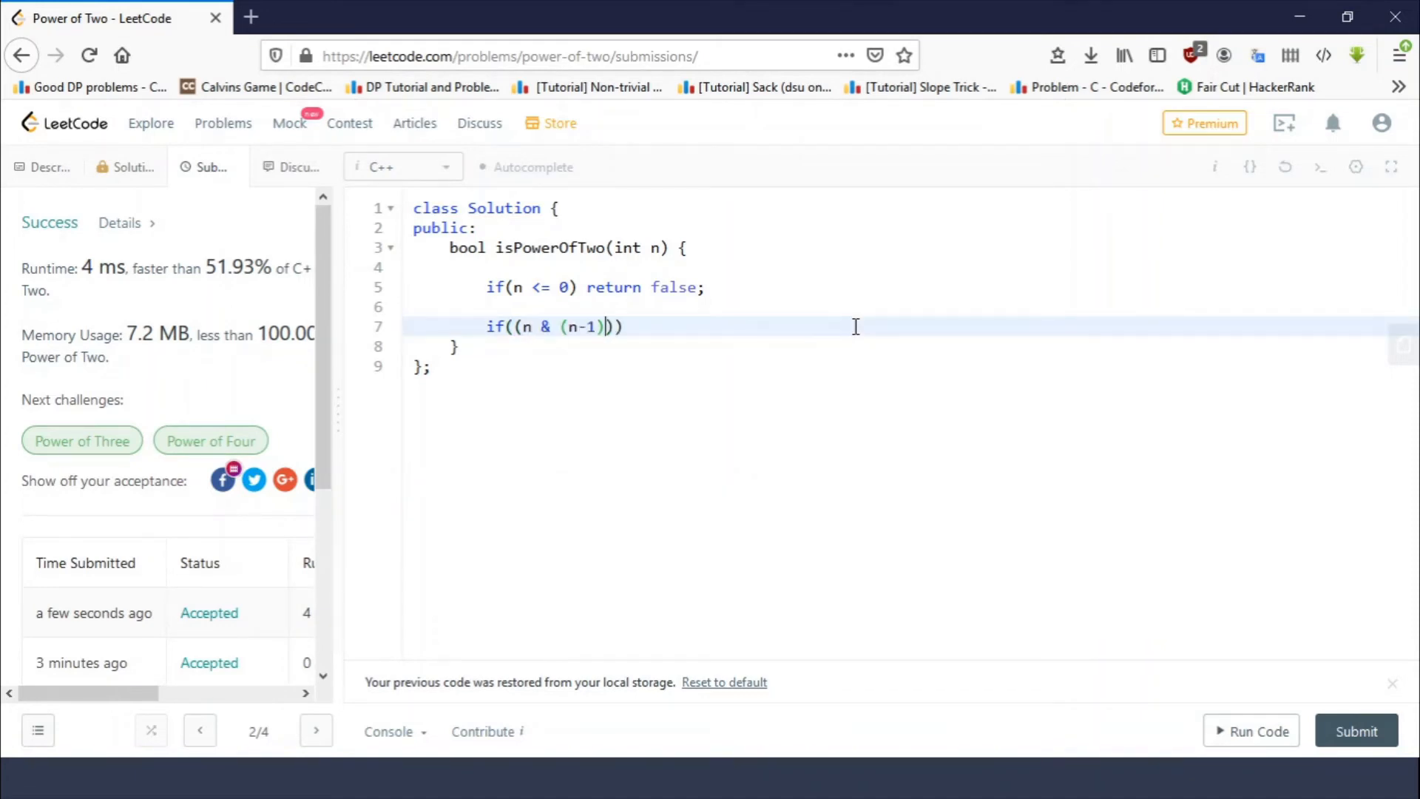
type("==")
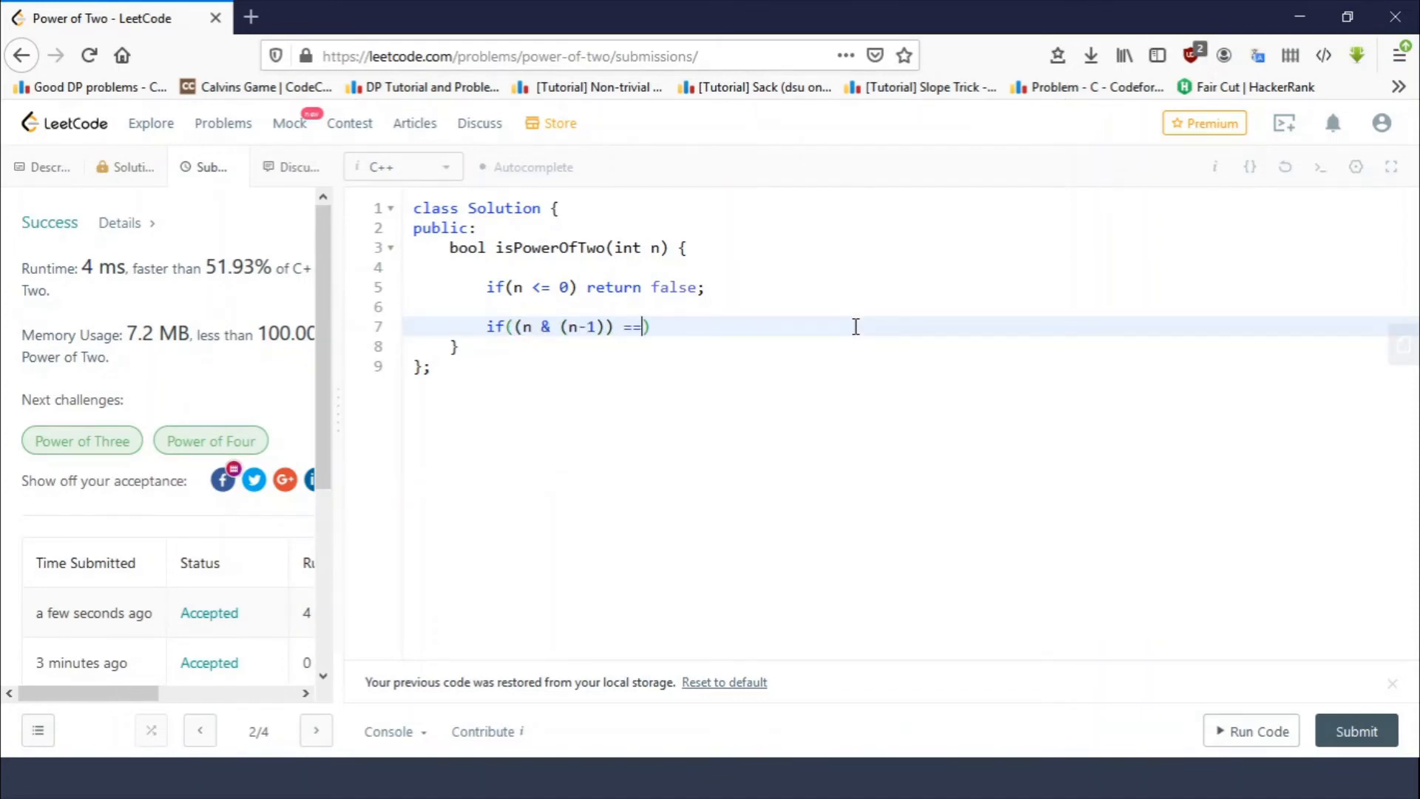
type("0) return")
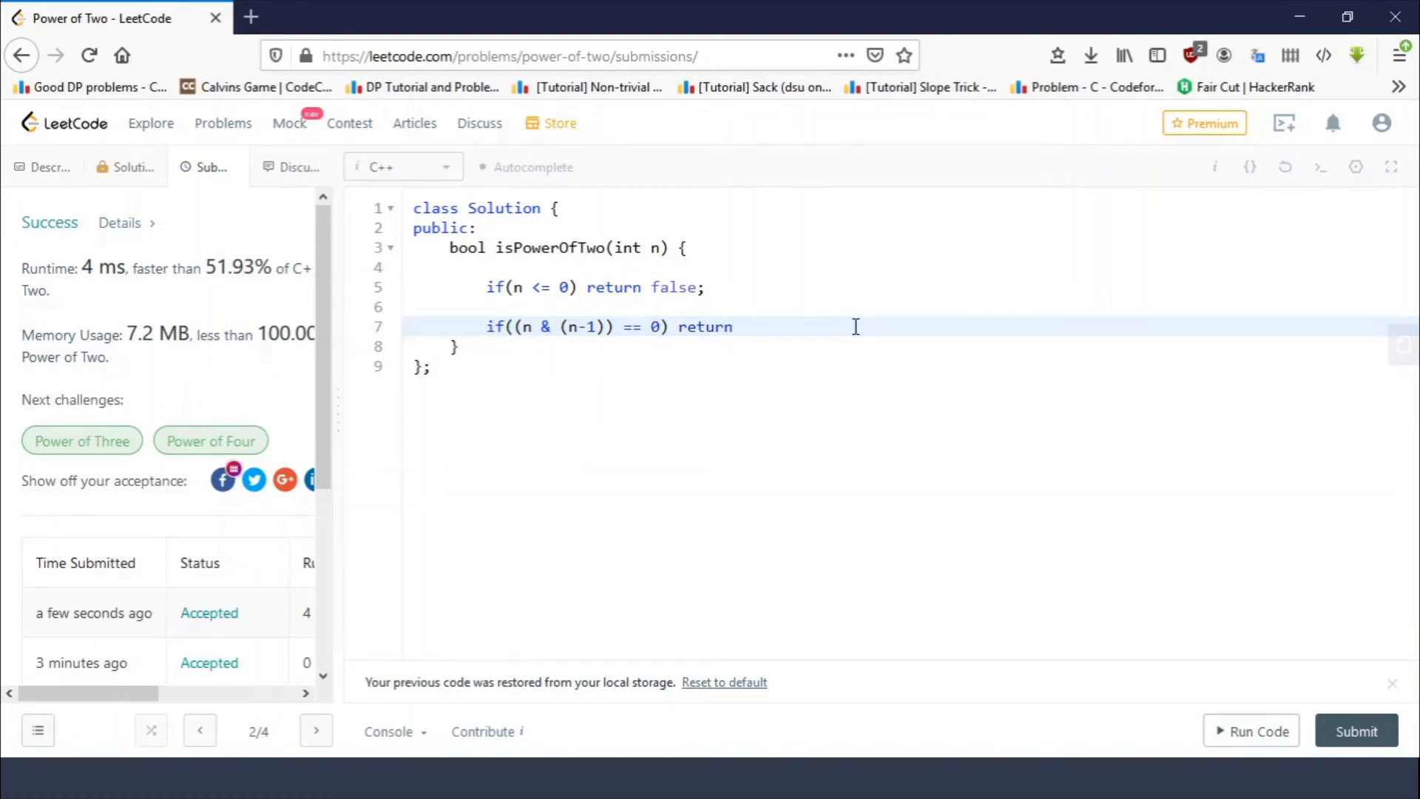
type("true;")
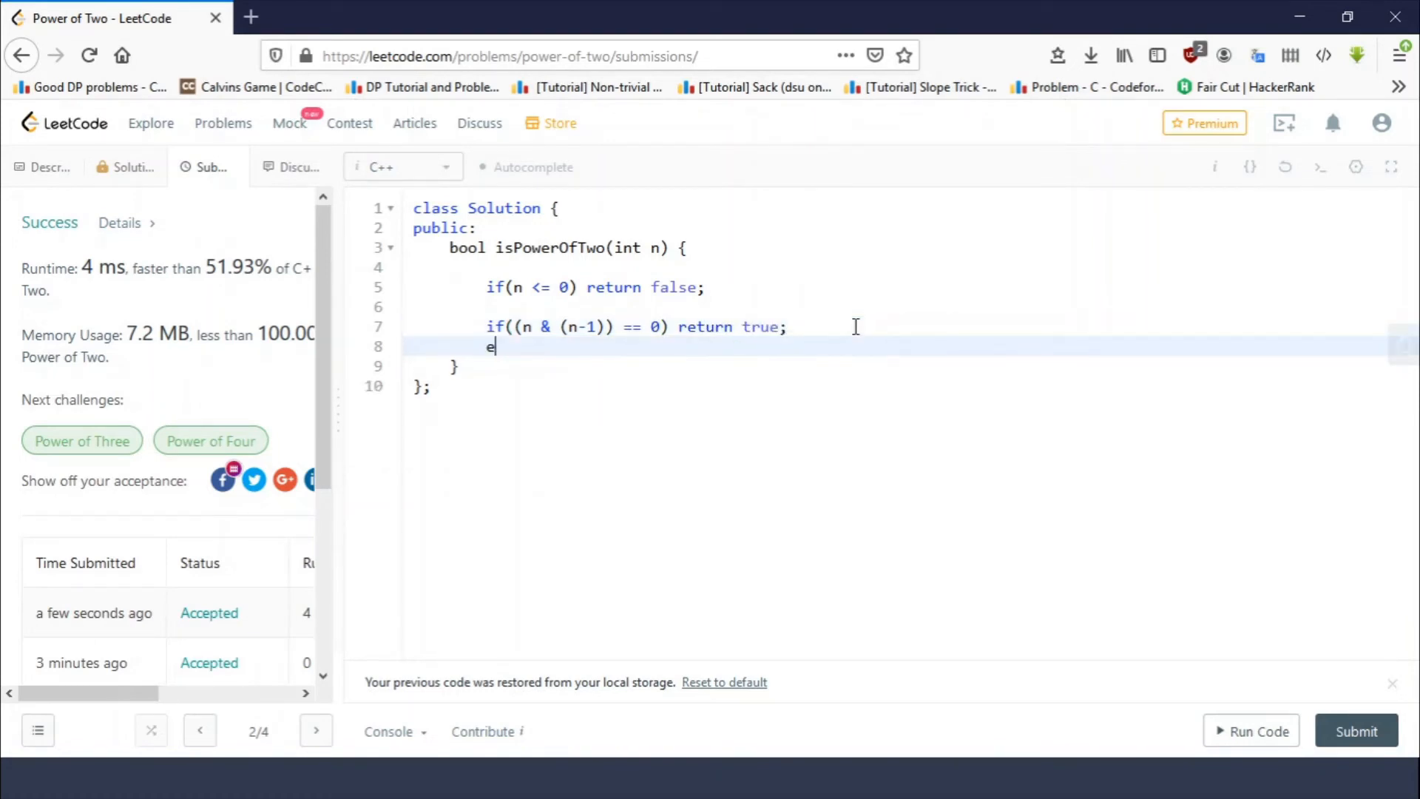
type("lse")
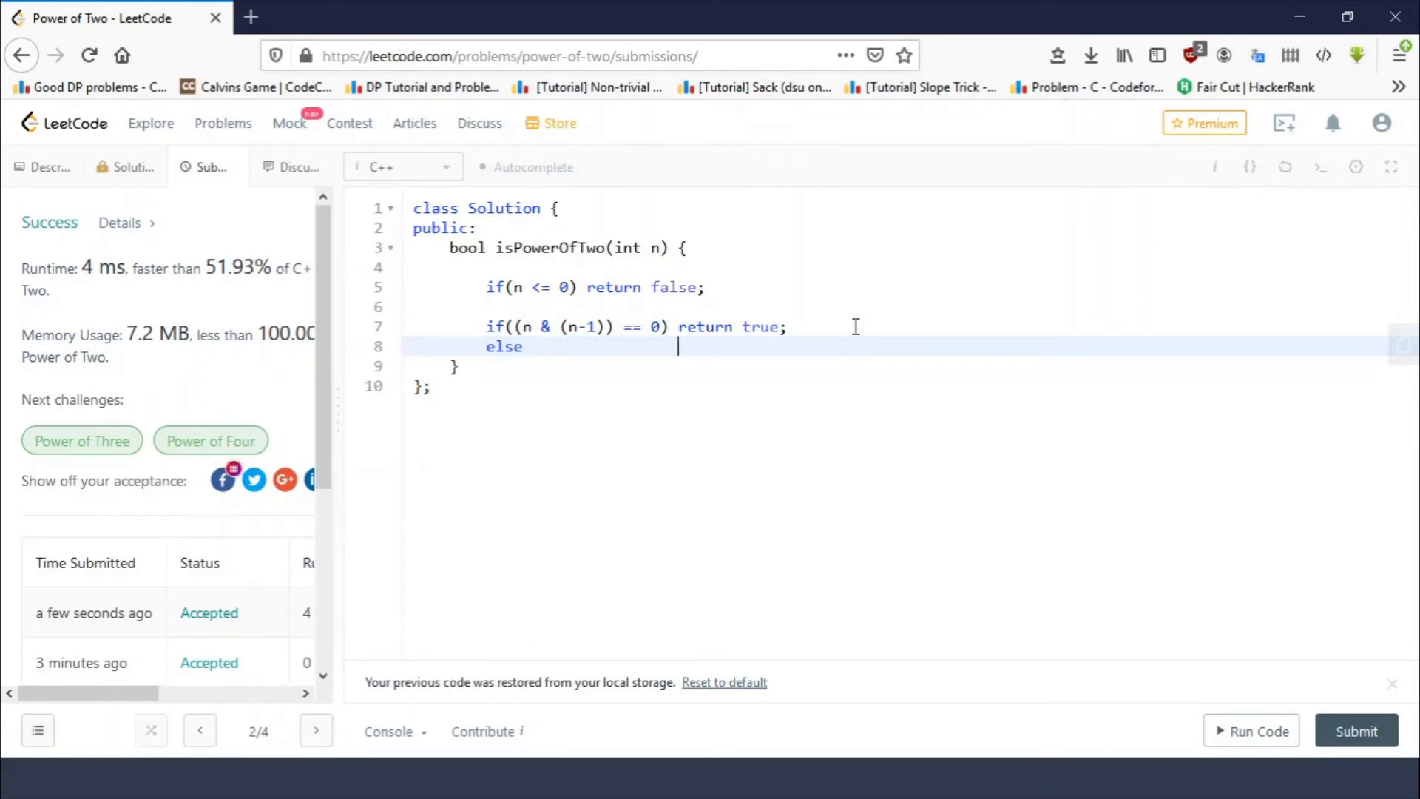
type("return false;")
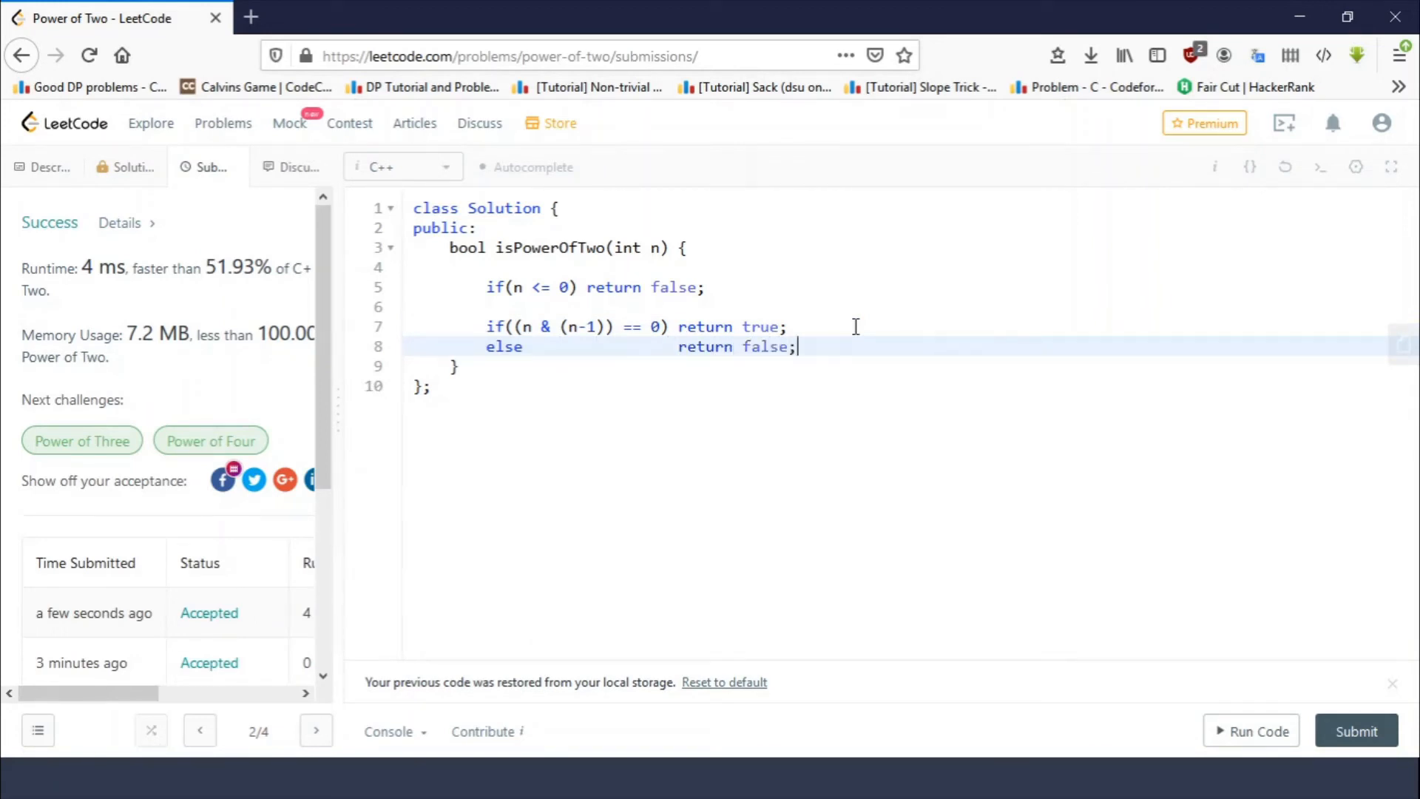
Run the bitwise solution on the -16 test case and get Accepted.
left_click(1251, 731)
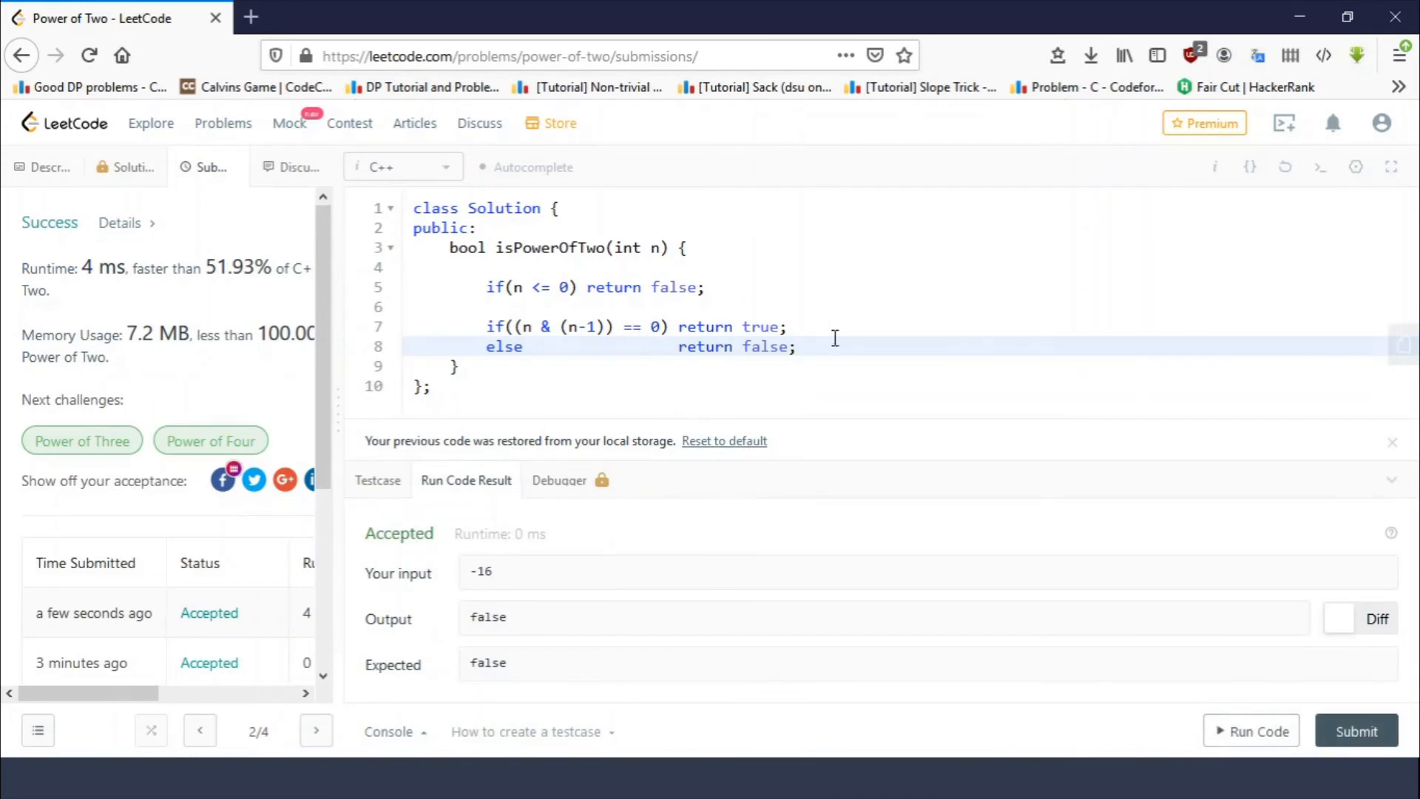
Submit the bitwise solution and get Success with 0 ms runtime, faster than 100.00%, 7.4 MB memory.
left_click(1358, 752)
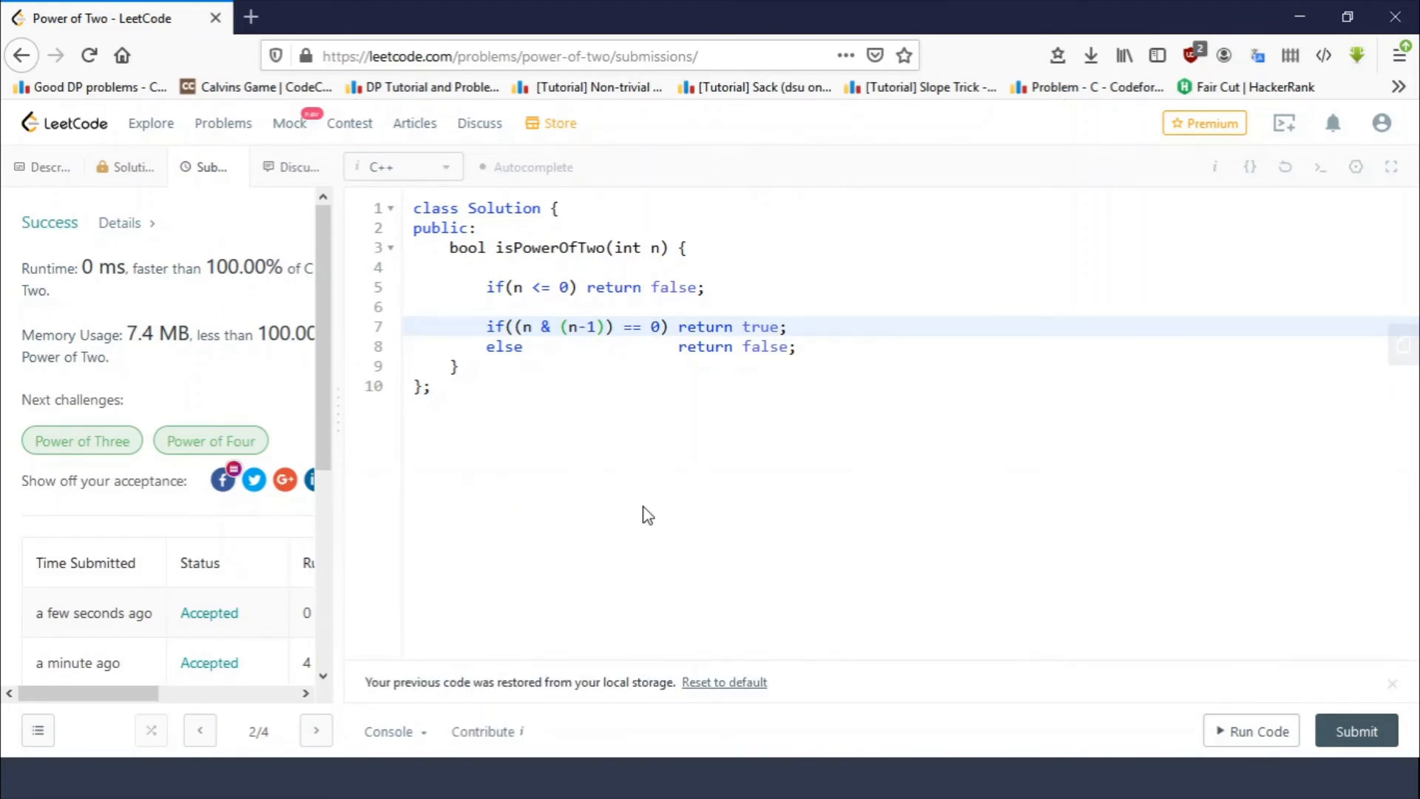
mouse_move(227, 390)
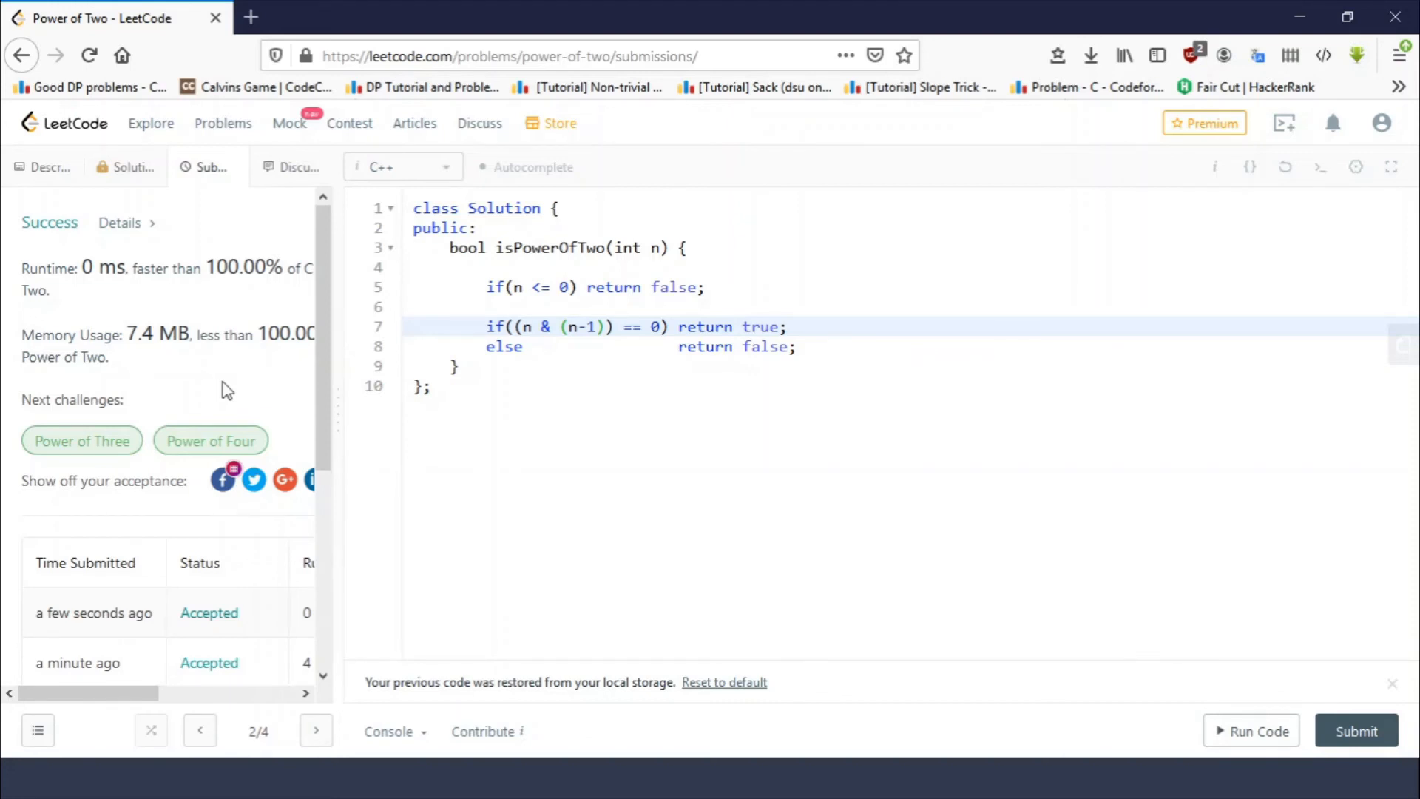
mouse_move(352, 361)
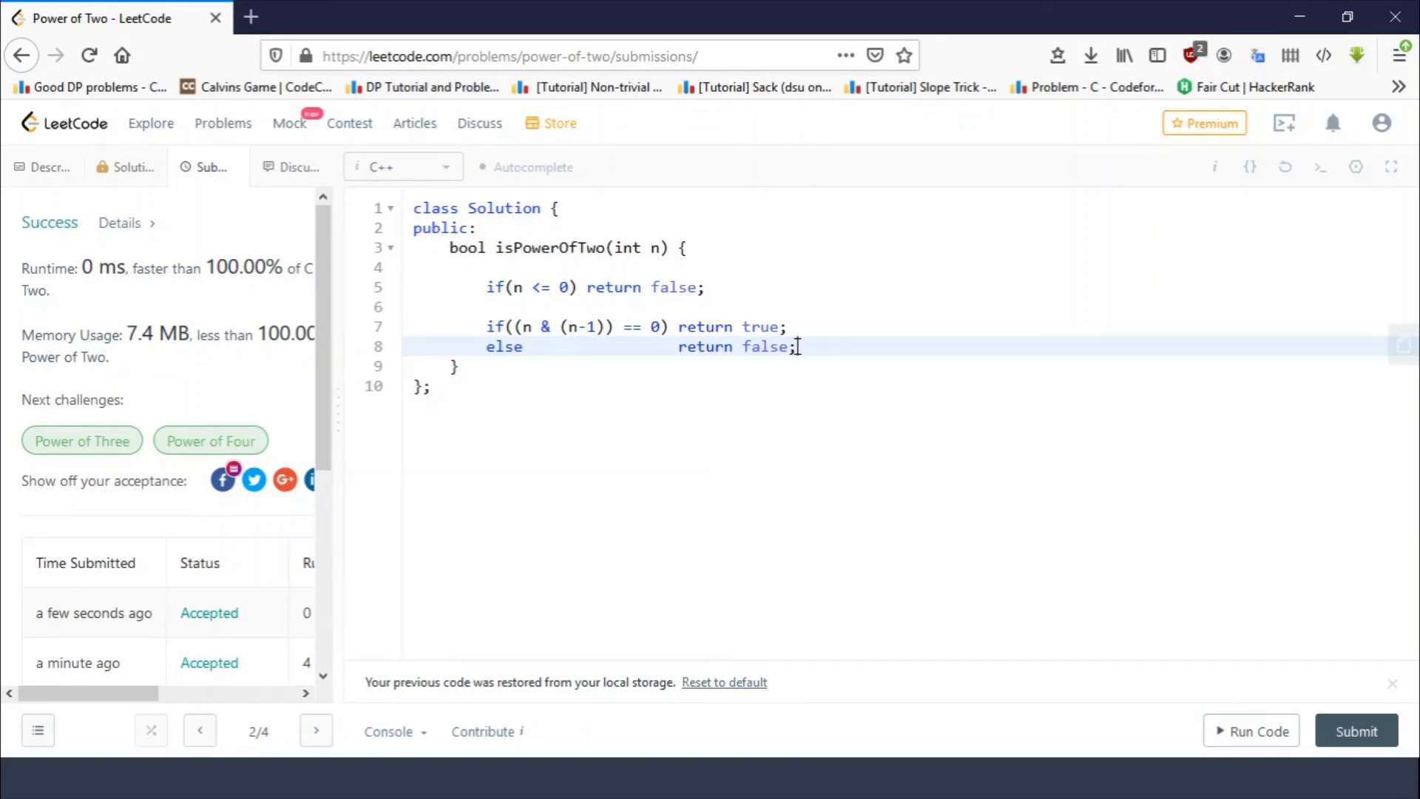
left_click(796, 346)
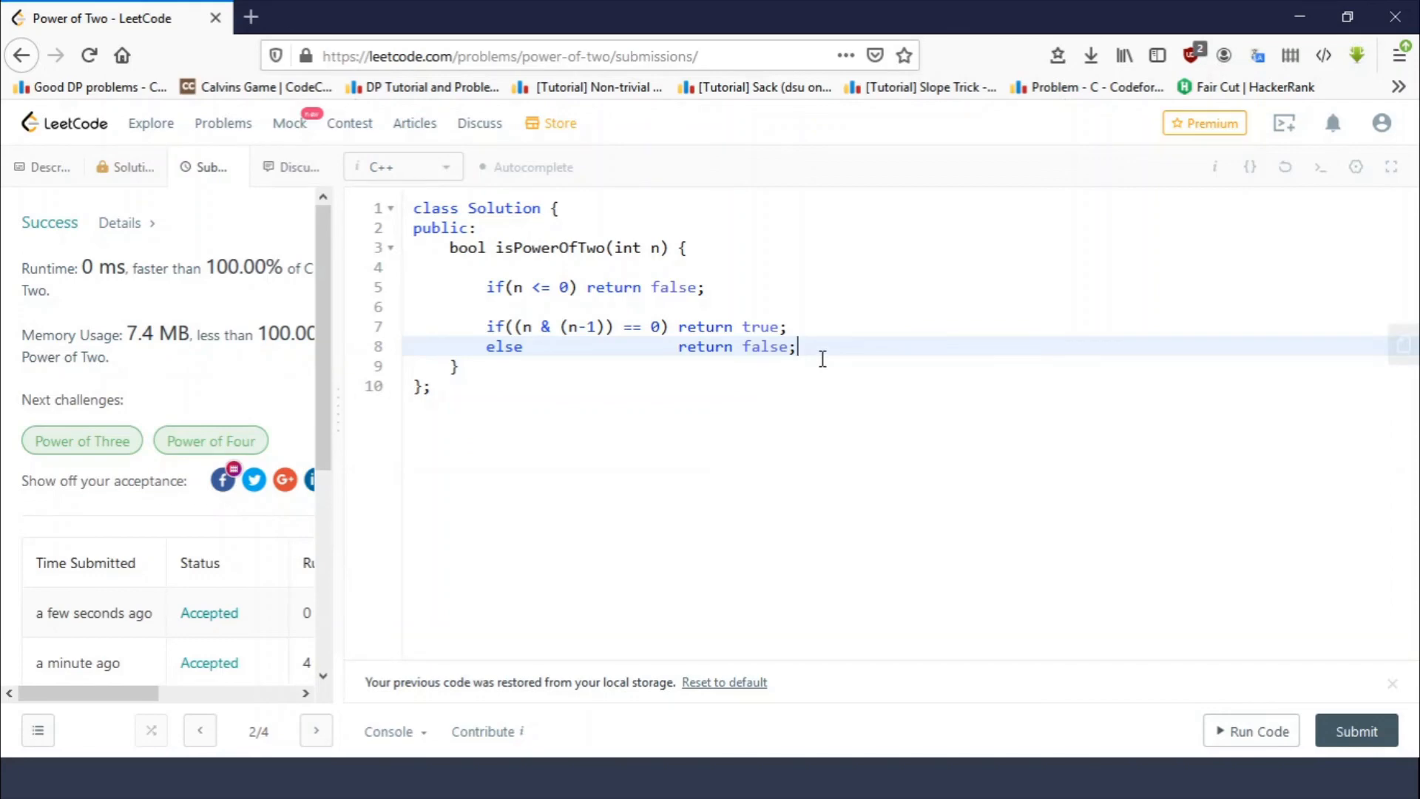